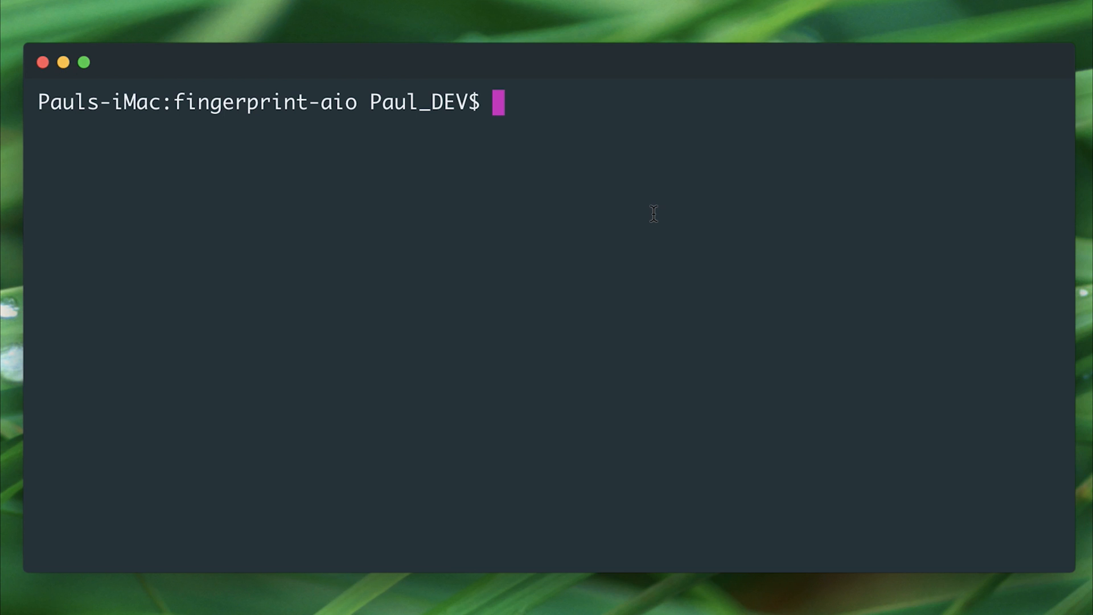
Add cordova-plugin-fingerprint-aio to the Ionic project with --save
{"action": "type", "text": "ionic start"}
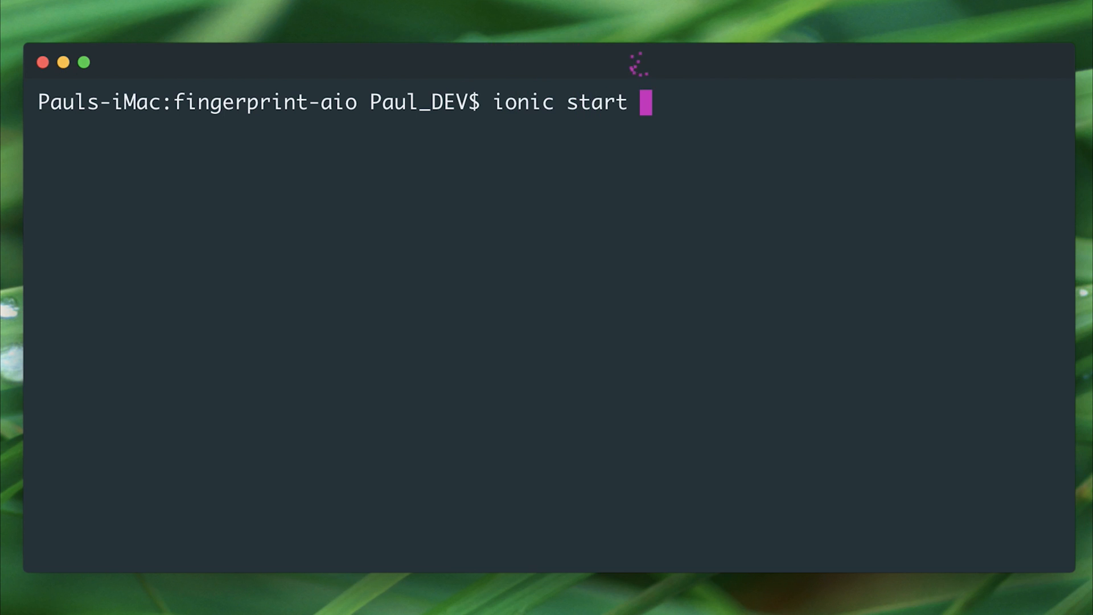
{"action": "type", "text": "fingerprint-"}
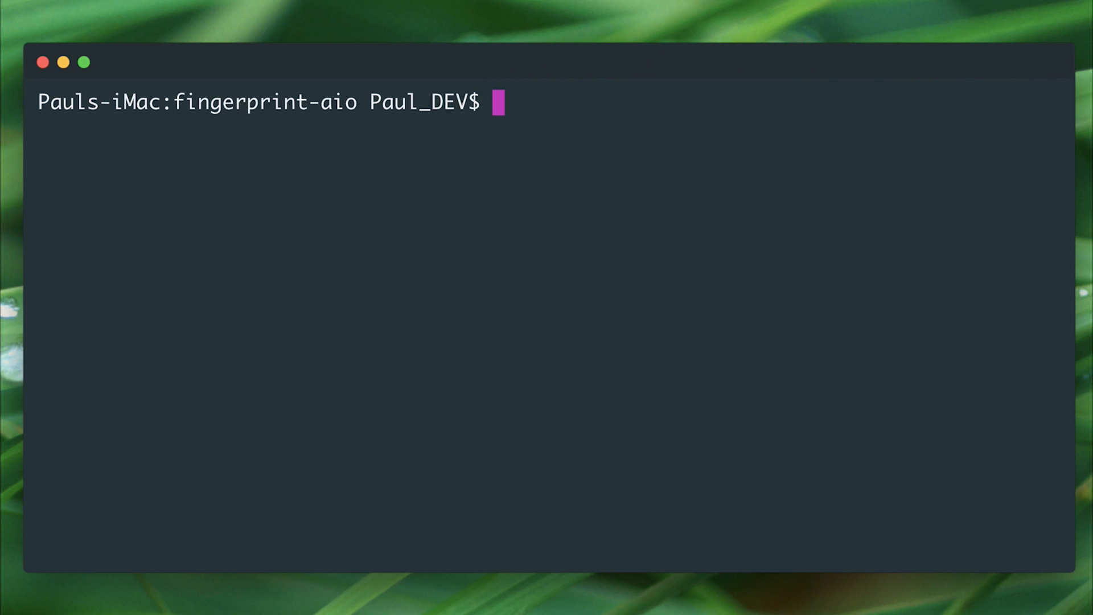
{"action": "type", "text": "ionic p"}
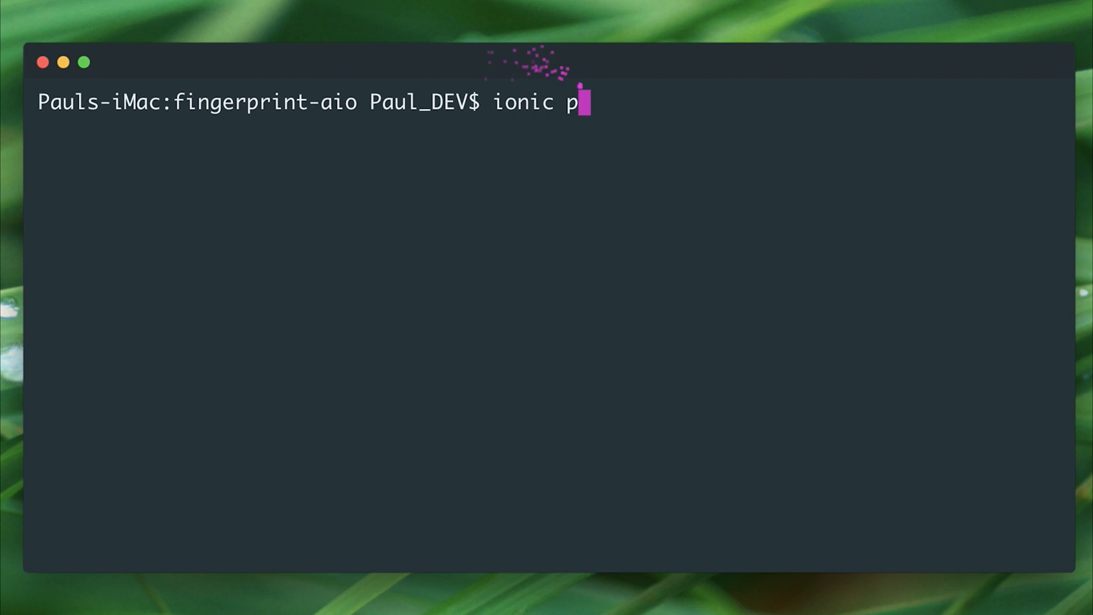
{"action": "type", "text": "lugin add cordo"}
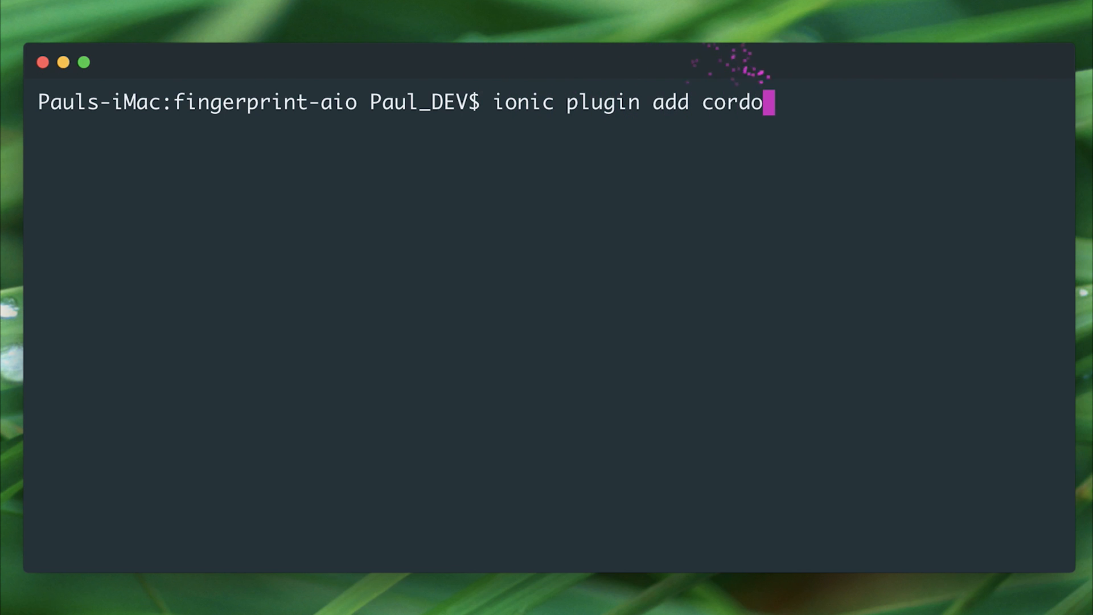
{"action": "type", "text": "va-plugin"}
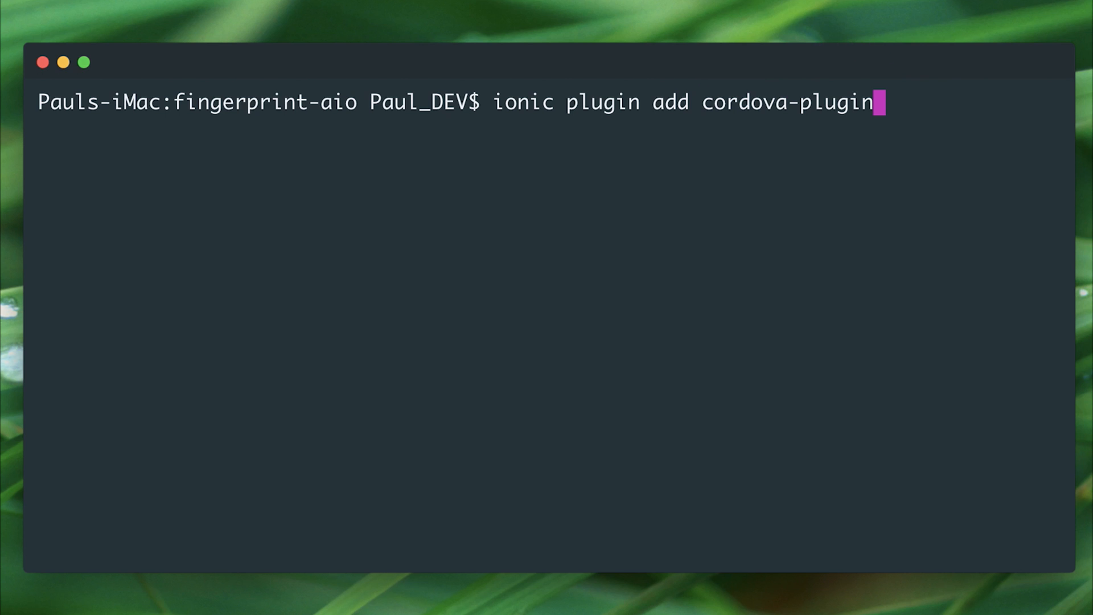
{"action": "type", "text": "-fingerprint"}
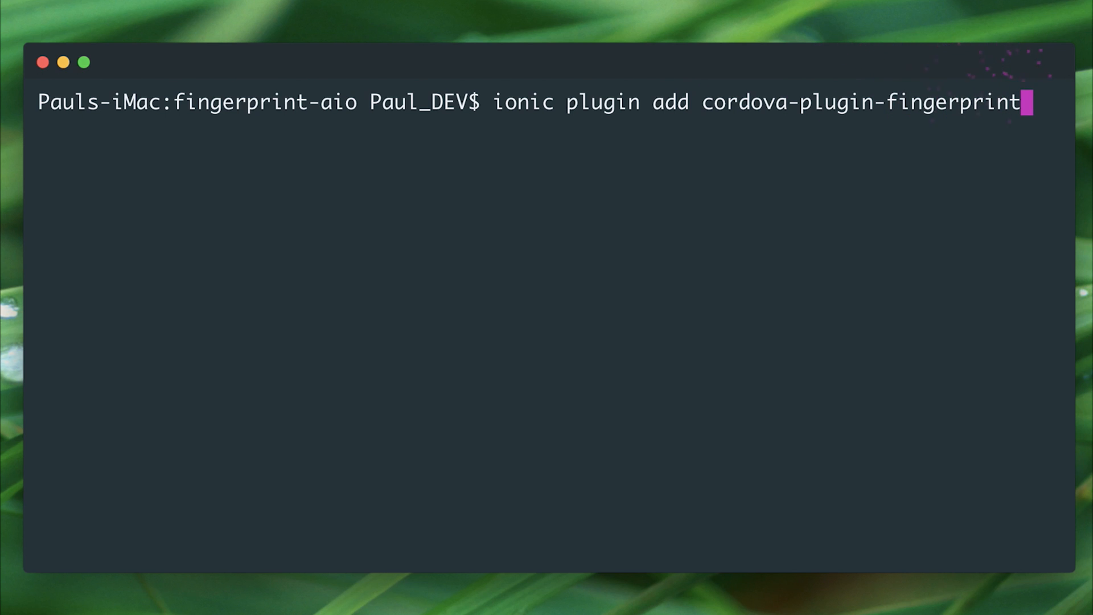
{"action": "type", "text": "-aio"}
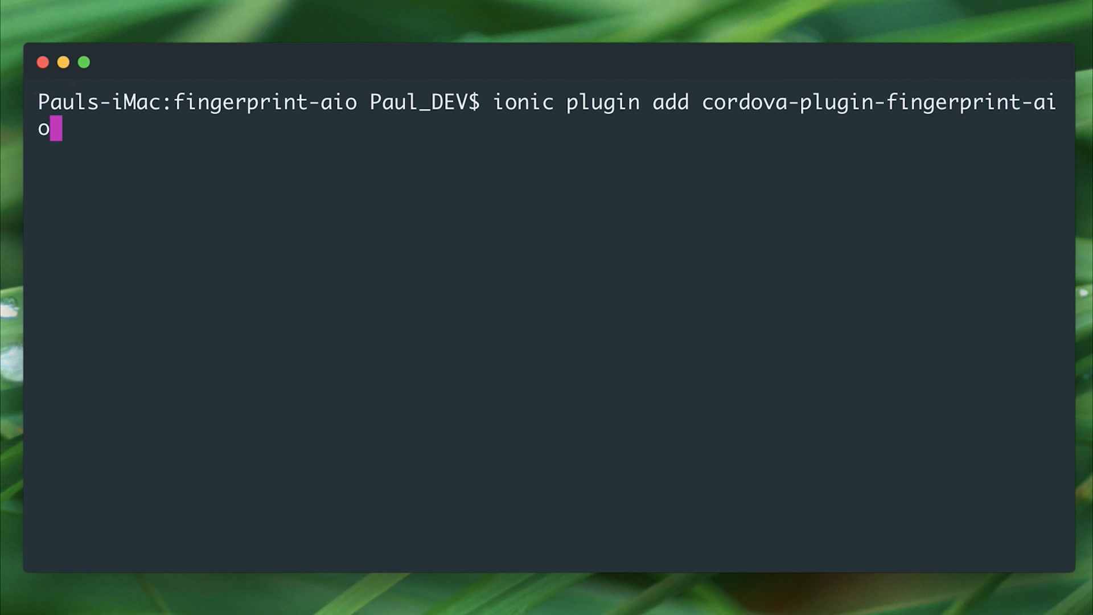
{"action": "type", "text": "--save"}
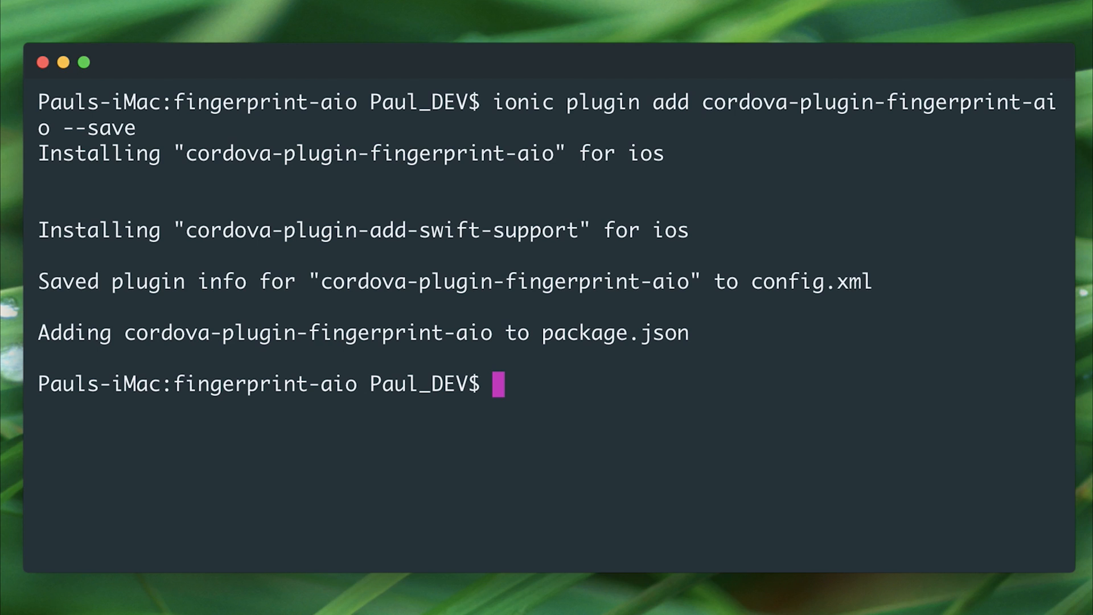
{"action": "type", "text": "npm ins"}
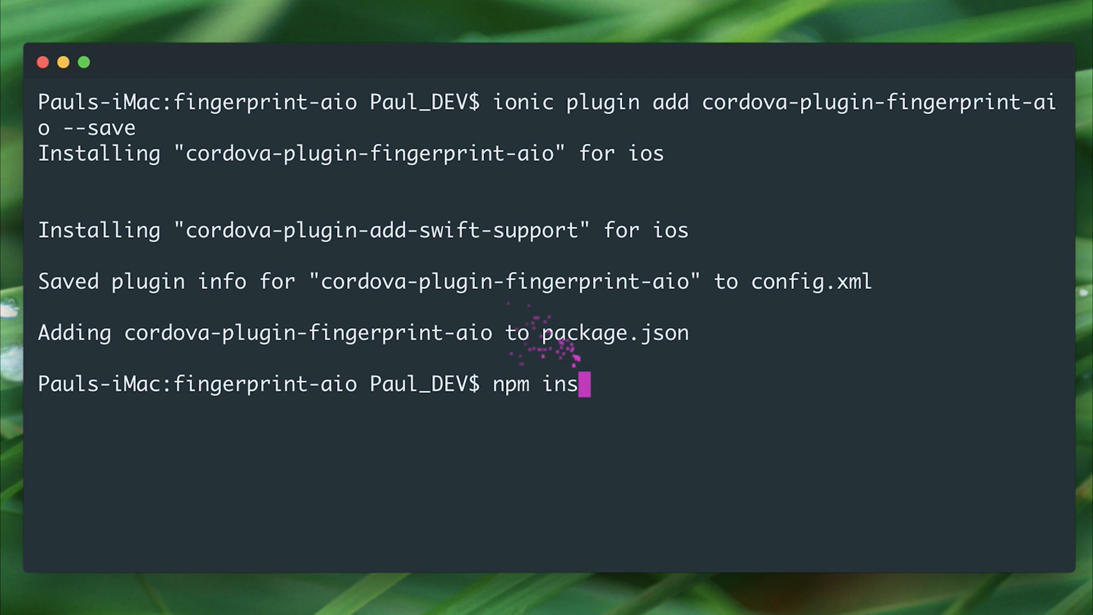
{"action": "type", "text": "tall @ionic-nat"}
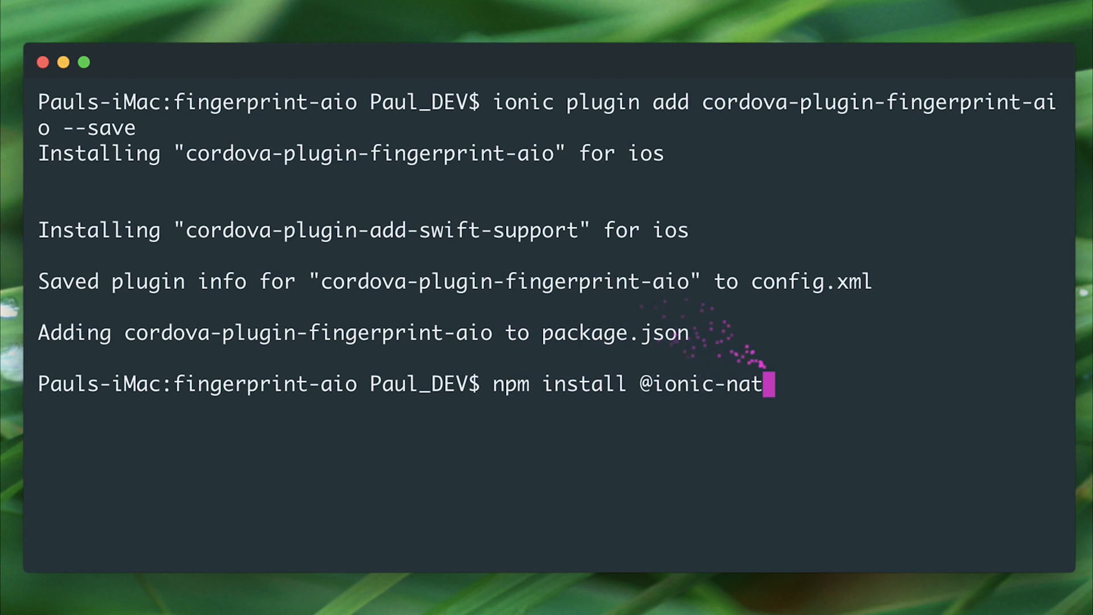
{"action": "type", "text": "ive/finger"}
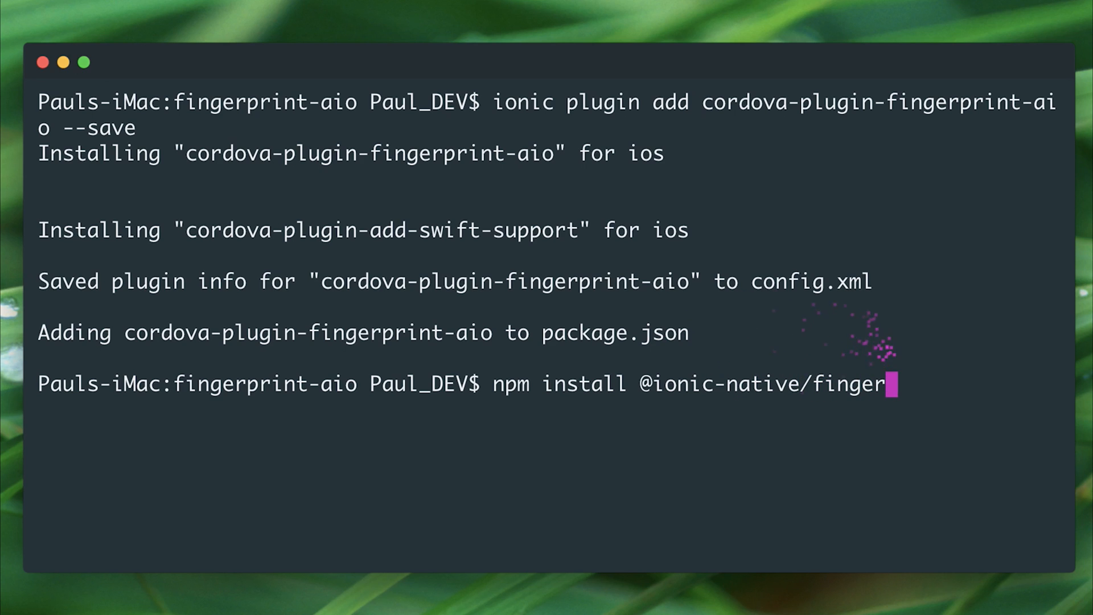
{"action": "type", "text": "print-aio"}
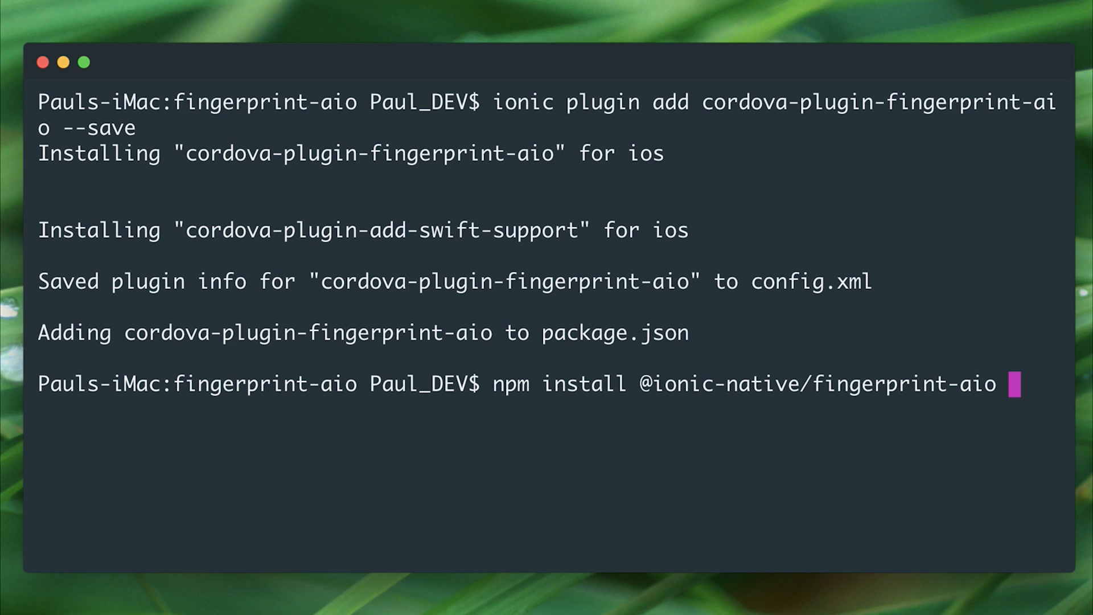
{"action": "key", "text": "Return"}
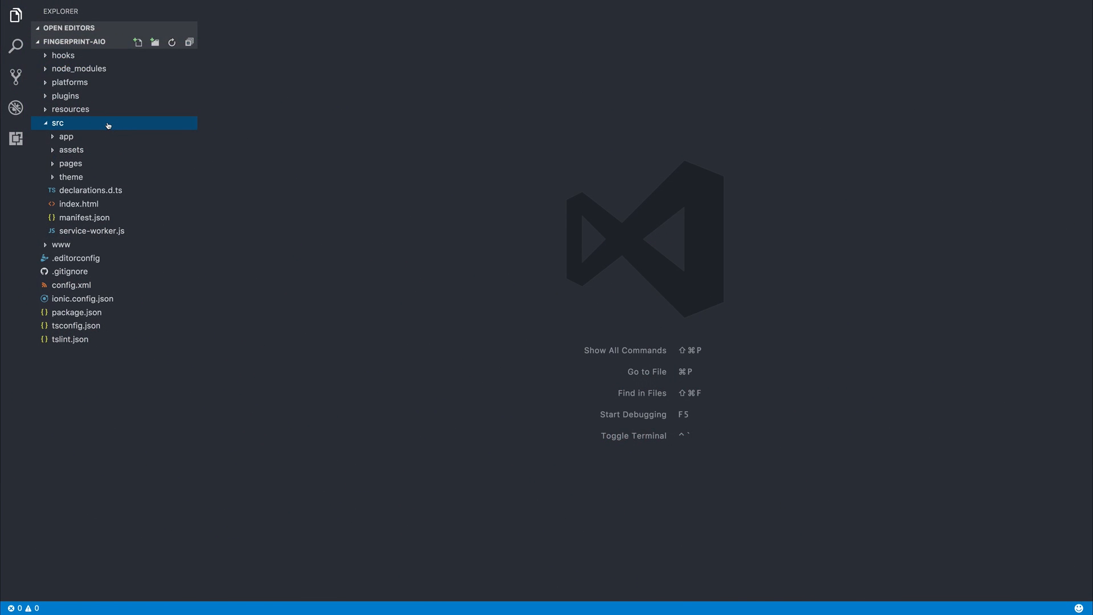
{"action": "left_click", "coordinate": [66, 136]}
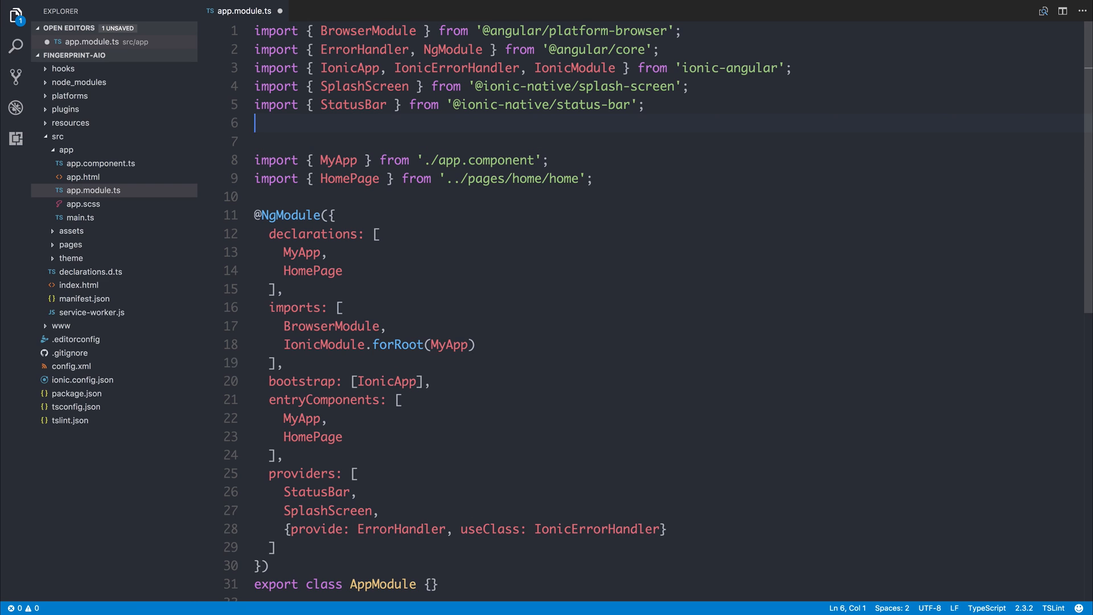
{"action": "type", "text": "import {} from '"}
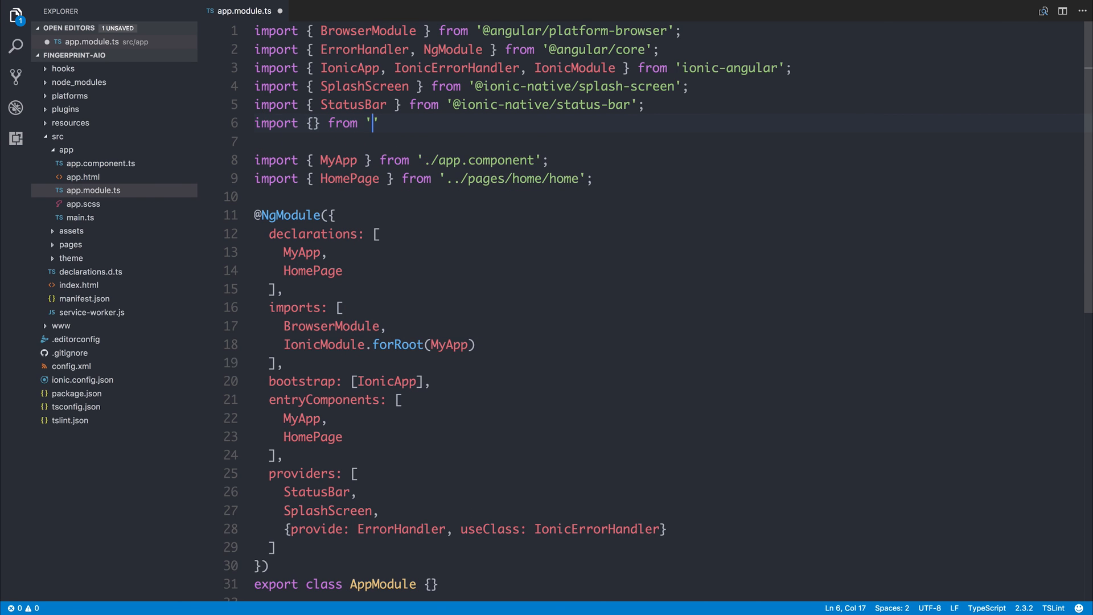
{"action": "type", "text": "@ionic-native/fingerprint-aio"}
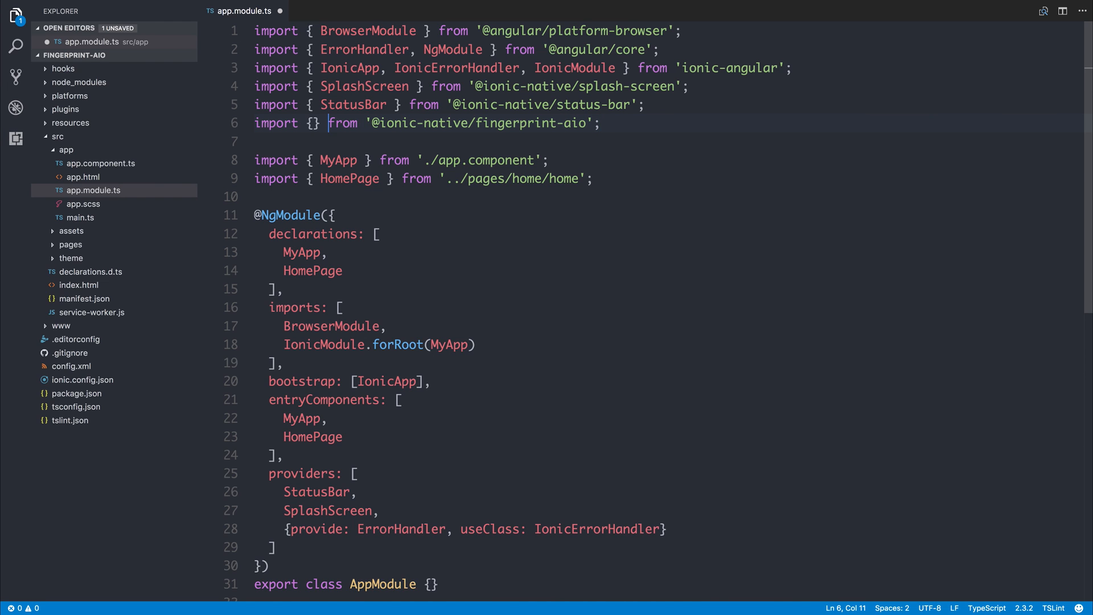
{"action": "type", "text": "FingerprintAIO"}
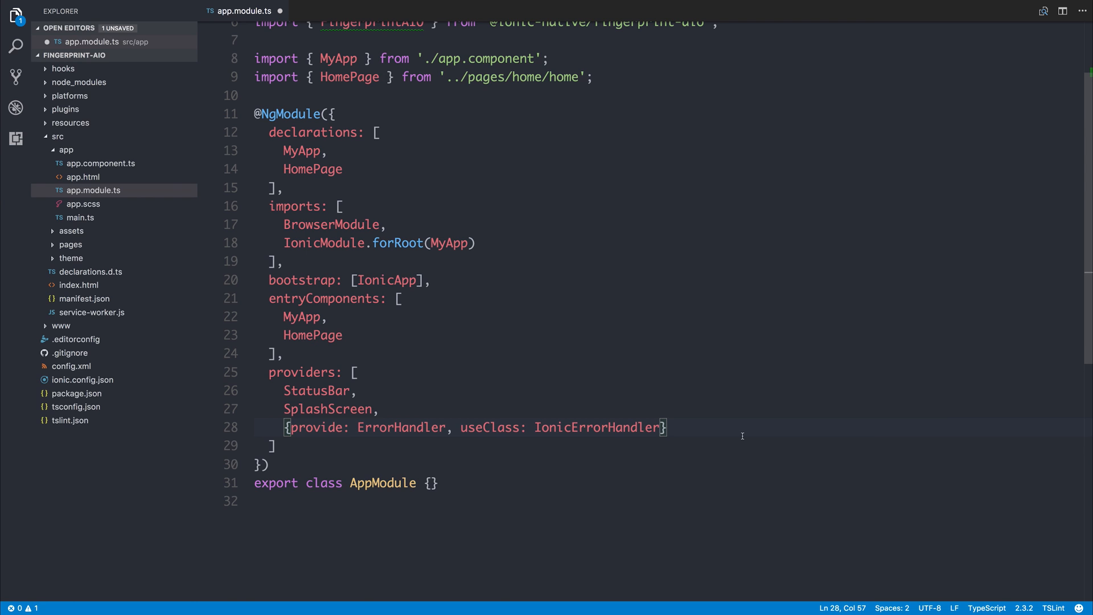
{"action": "type", "text": "Fi"}
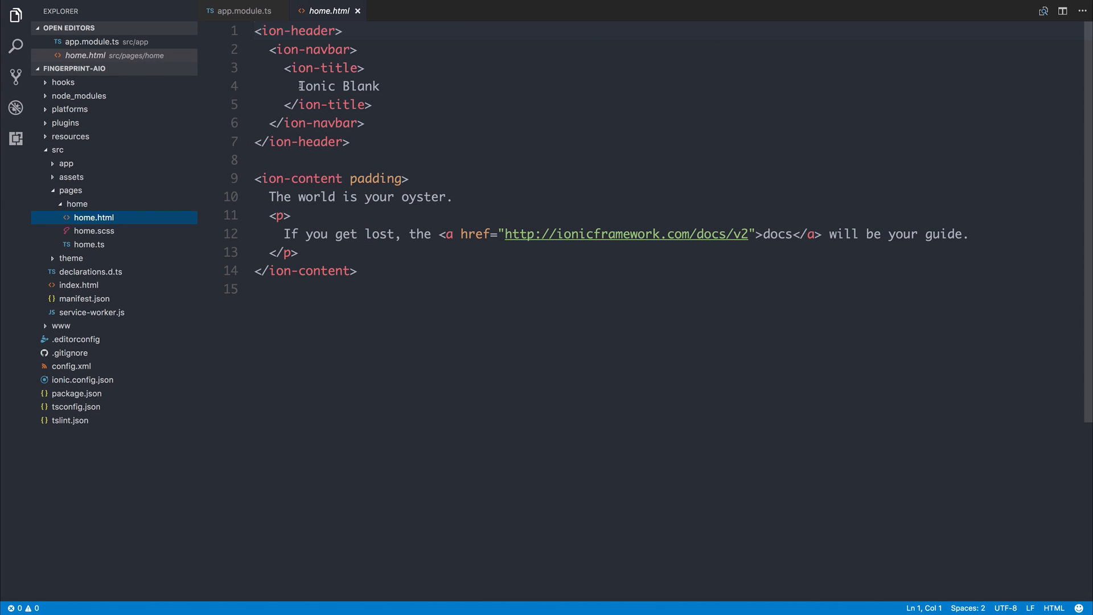
Retitle home.html 'Fingerprint AIO' and add a Show Fingerprint Dialog ion-button calling showFingerprintDialog
{"action": "double_click", "coordinate": [339, 85]}
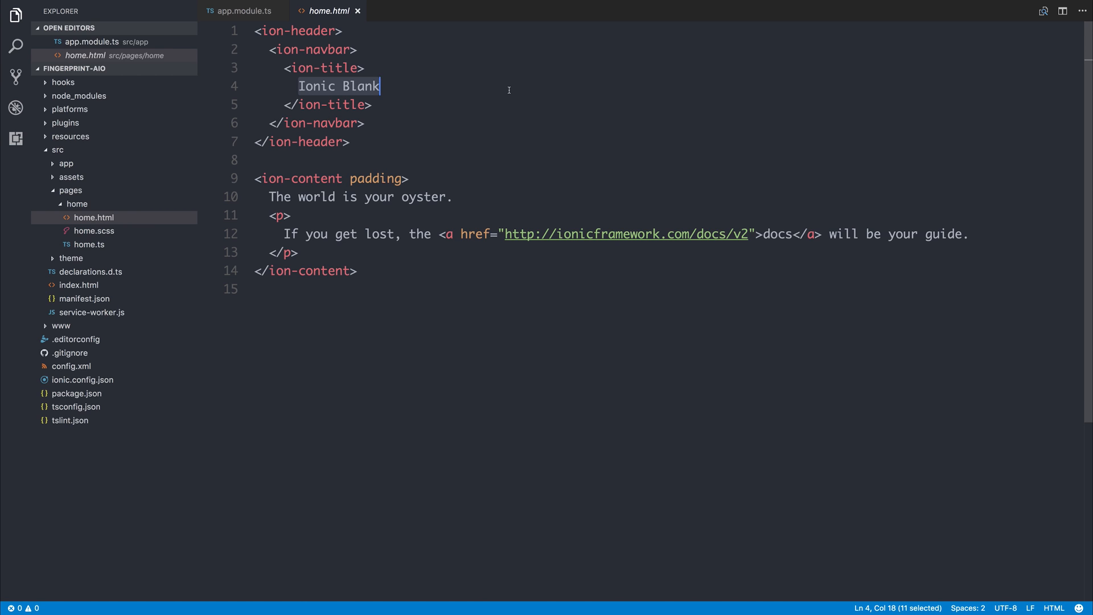
{"action": "type", "text": "Fingerprint AIO"}
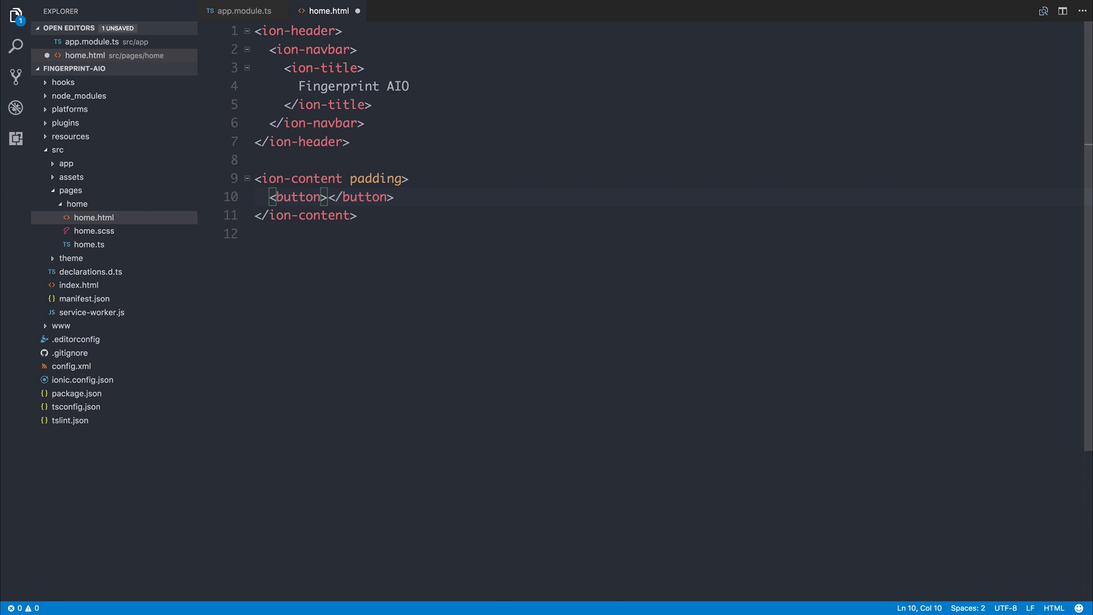
{"action": "type", "text": "Show Fingerprint Dialog"}
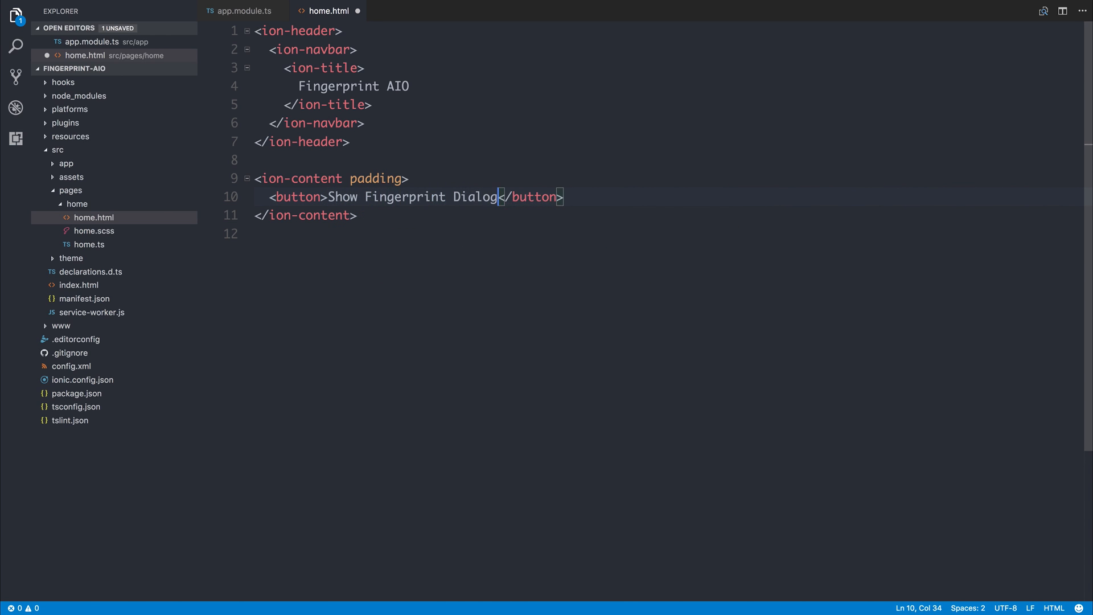
{"action": "type", "text": "ion-button"}
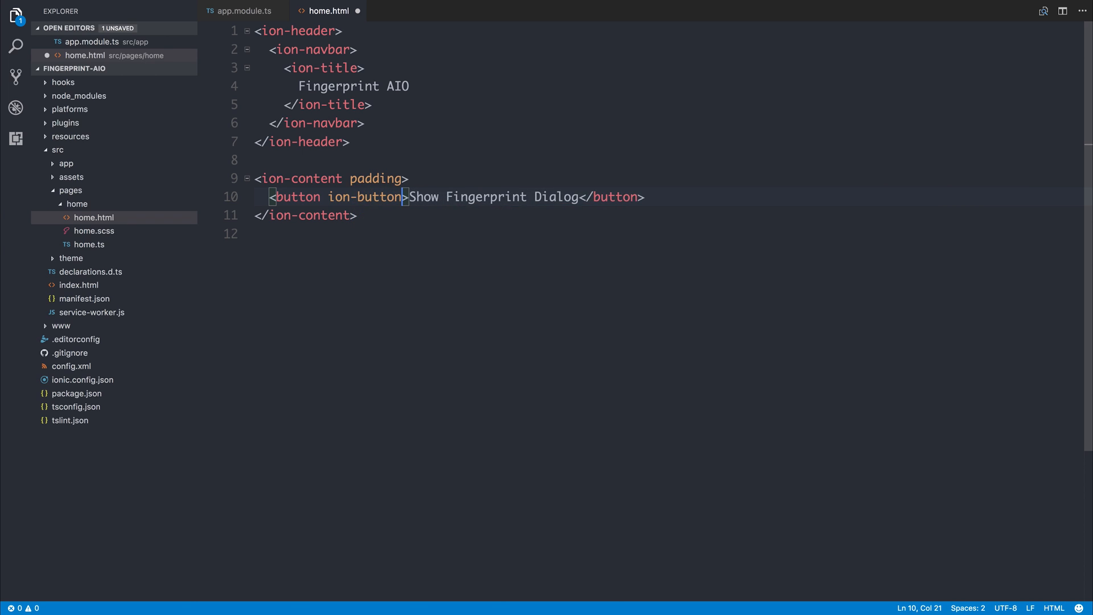
{"action": "type", "text": "(click)=>"}
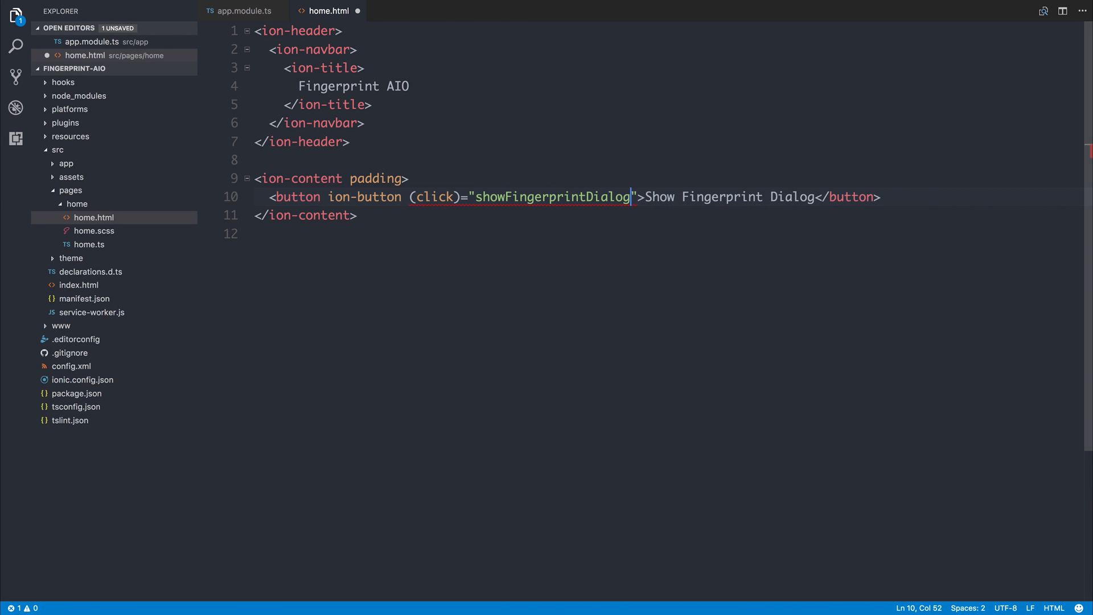
{"action": "left_click", "coordinate": [89, 259]}
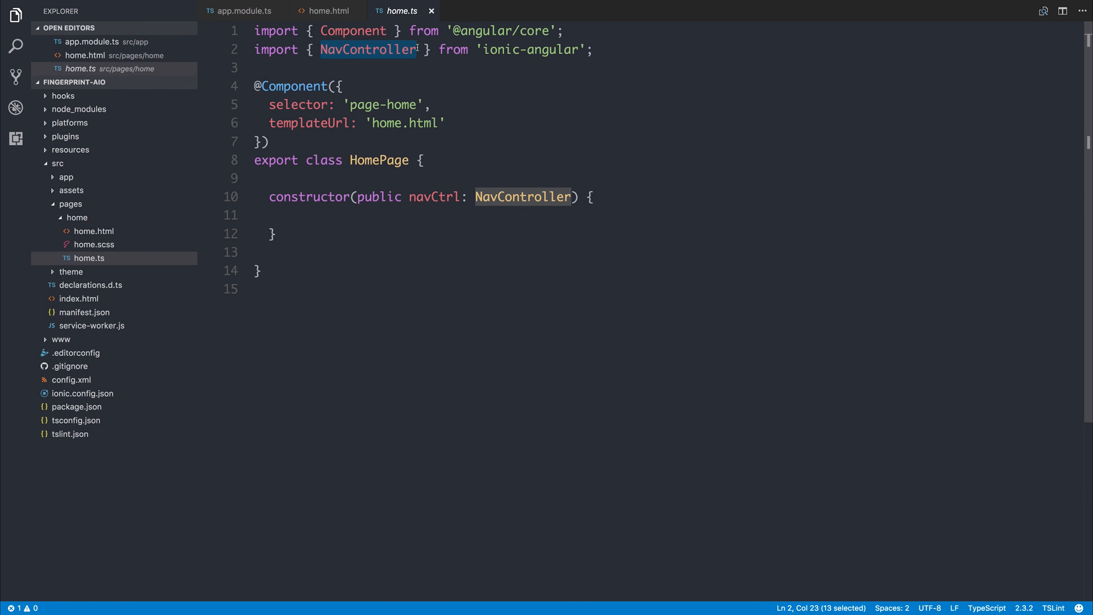
Import Platform, FingerprintAIO and FingerprintOptions in home.ts and inject platform and fingerprint privately
{"action": "type", "text": "Platform"}
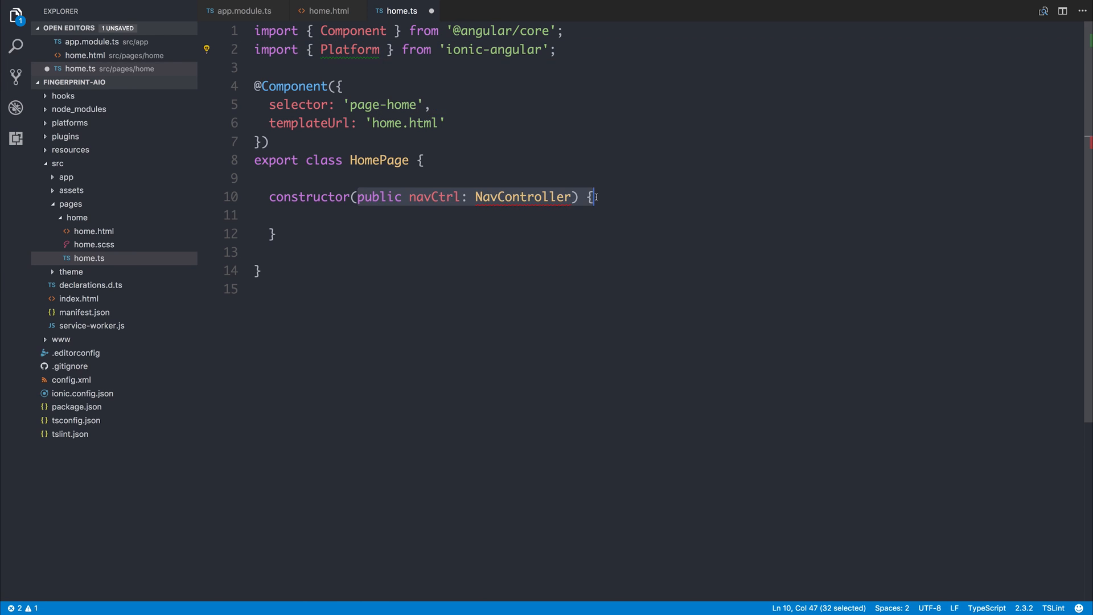
{"action": "type", "text": "private plat"}
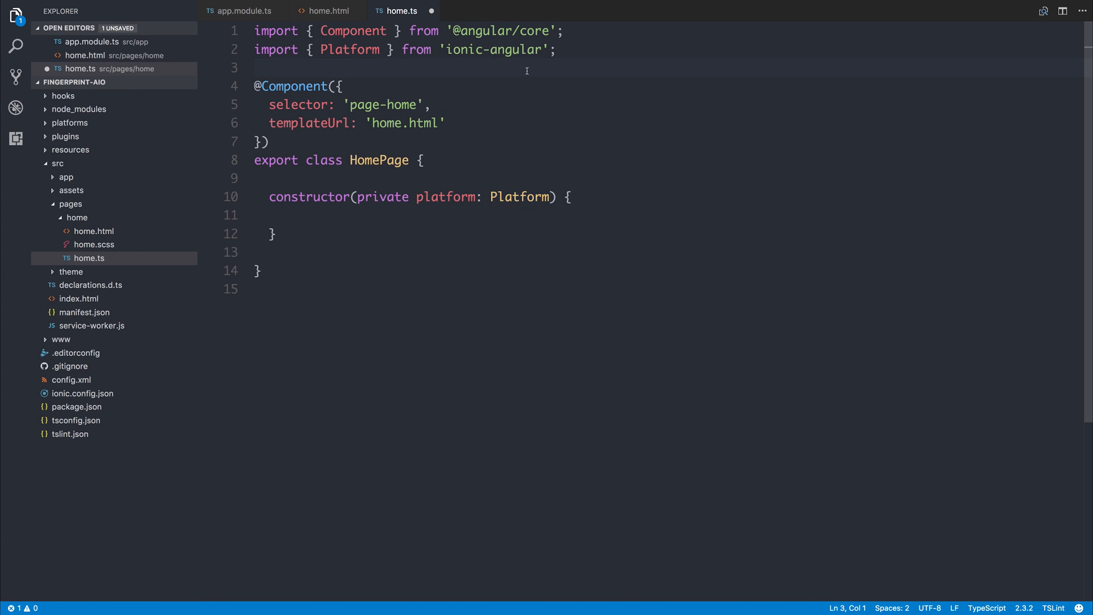
{"action": "type", "text": "import {} from '@ionic-native/fingerprint-aio';"}
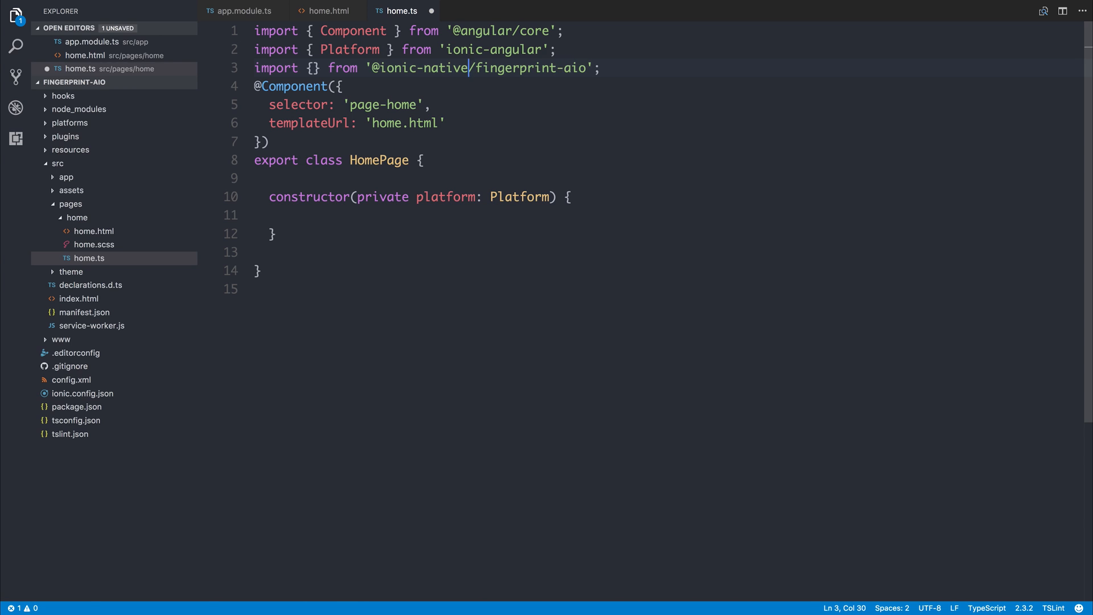
{"action": "type", "text": "Fin"}
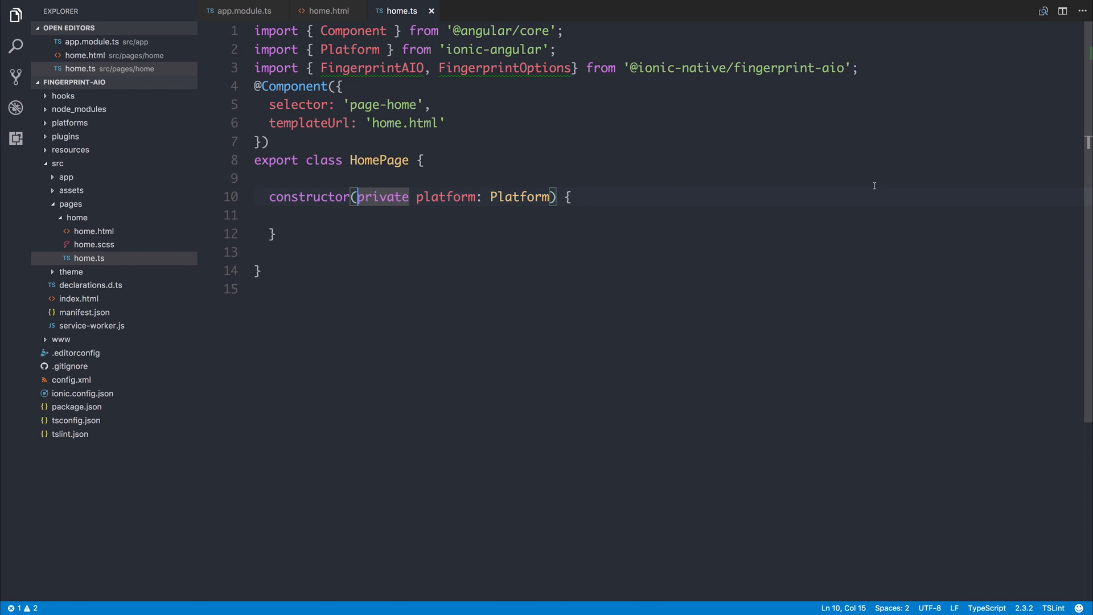
{"action": "type", "text": "private fingerprint"}
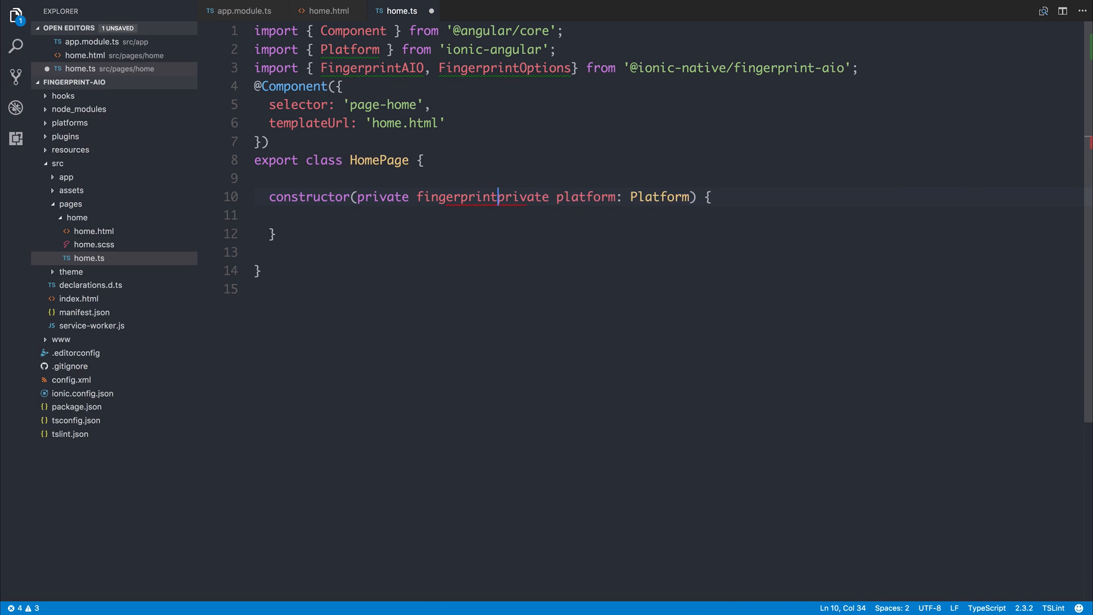
{"action": "type", "text": ": FingerprintAIO,"}
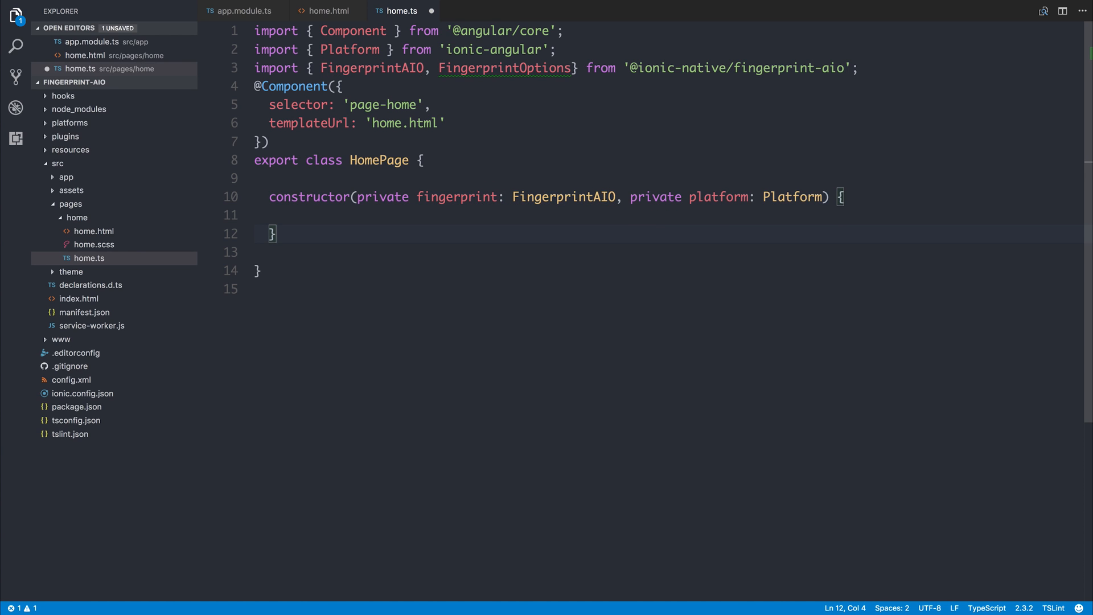
Add async showFingerprintDialog() awaiting this.platform.ready() in a try/catch with console.error
{"action": "type", "text": "showF"}
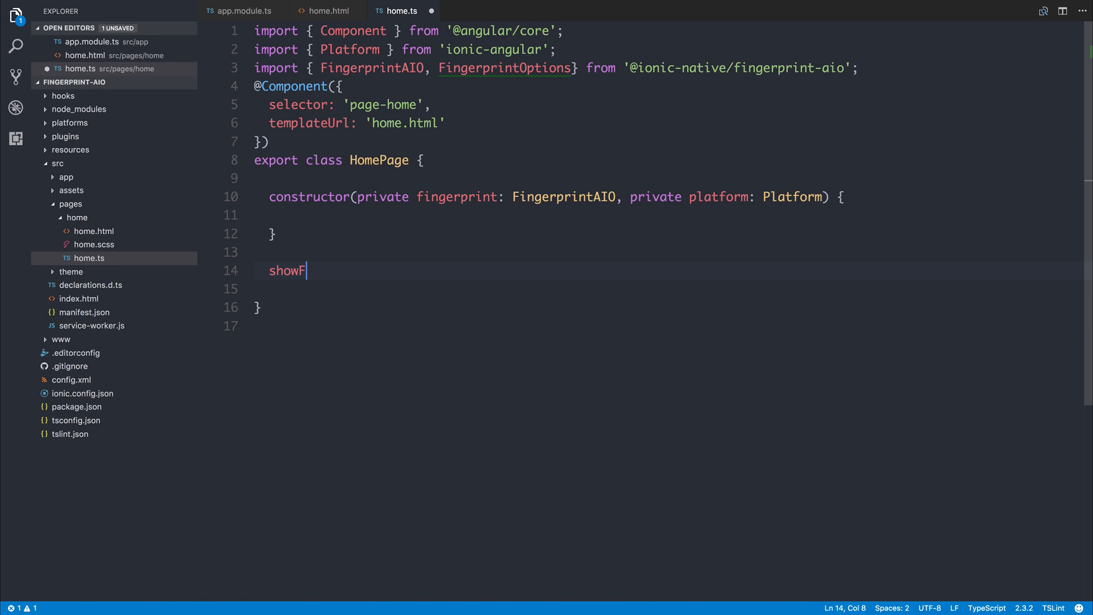
{"action": "type", "text": "ingerprintDialog() {"}
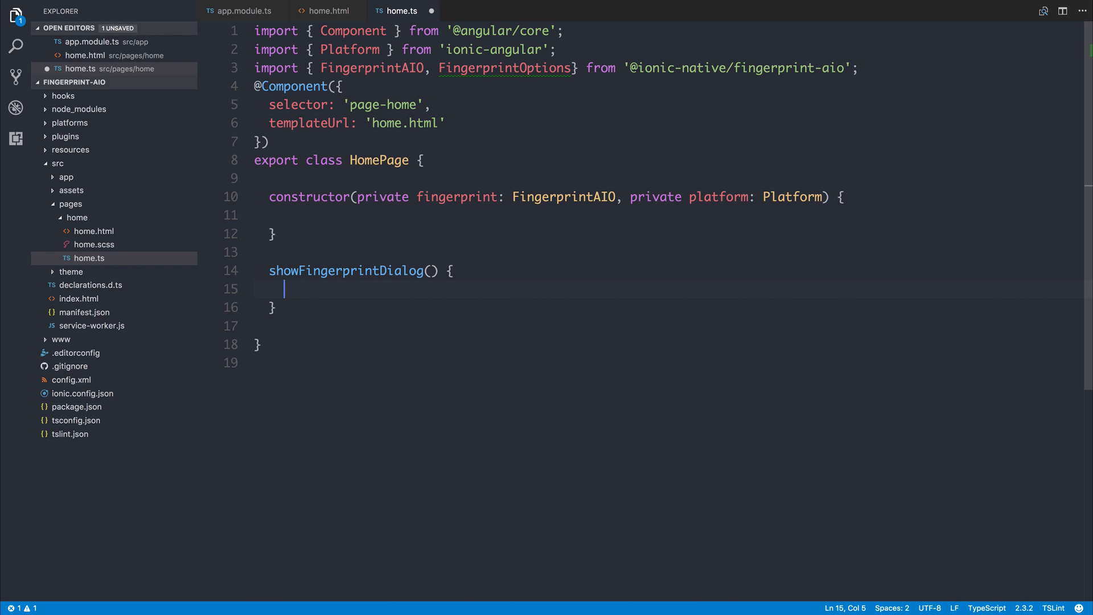
{"action": "type", "text": "this.fingerprint.isAvailable("}
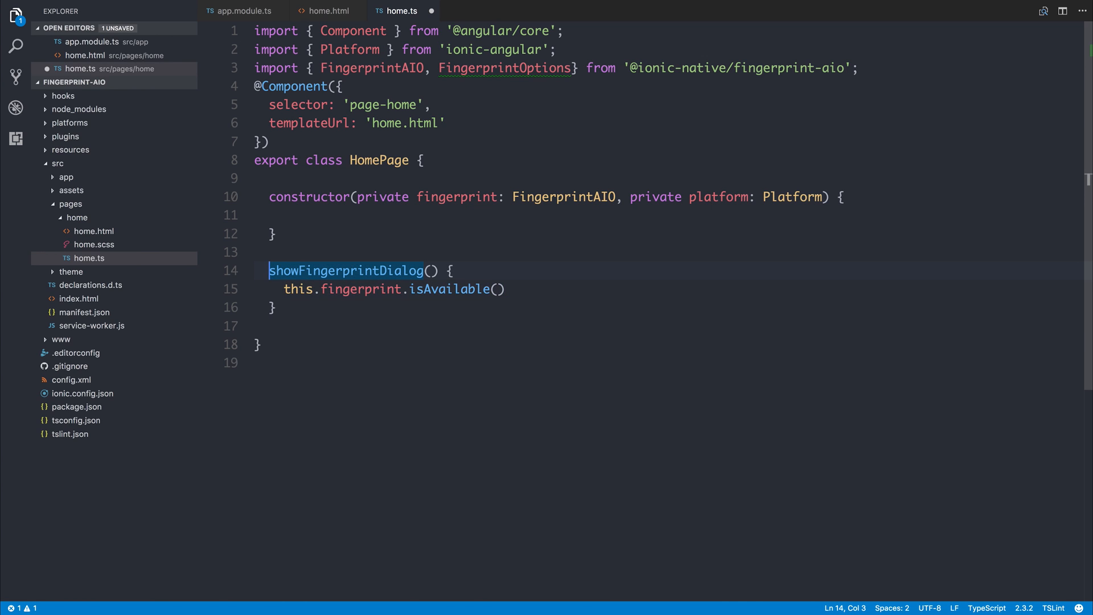
{"action": "type", "text": "async"}
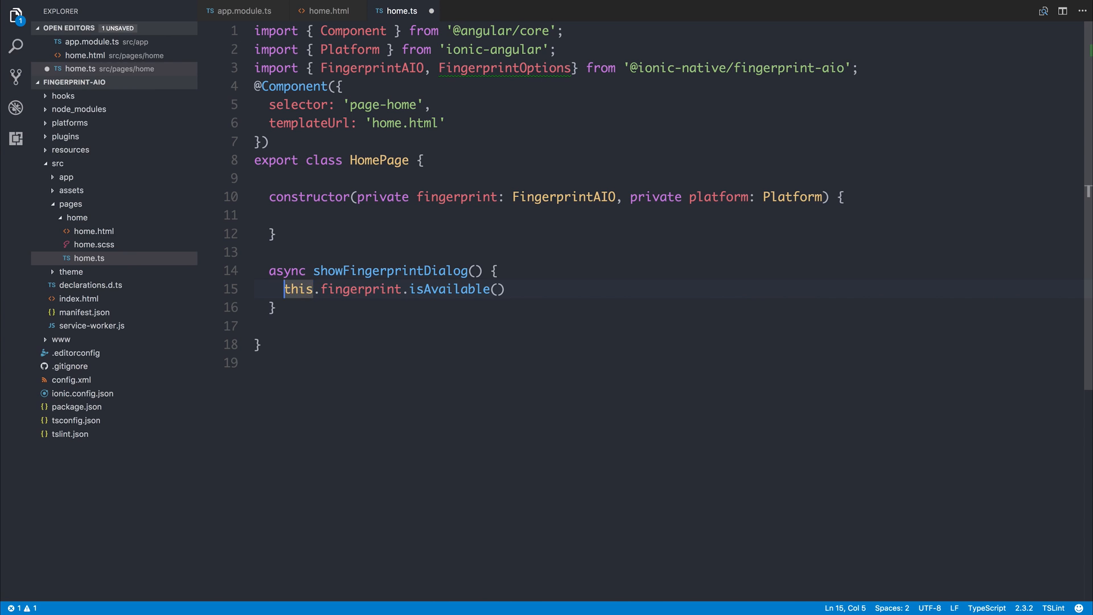
{"action": "type", "text": "this.platform.ready();"}
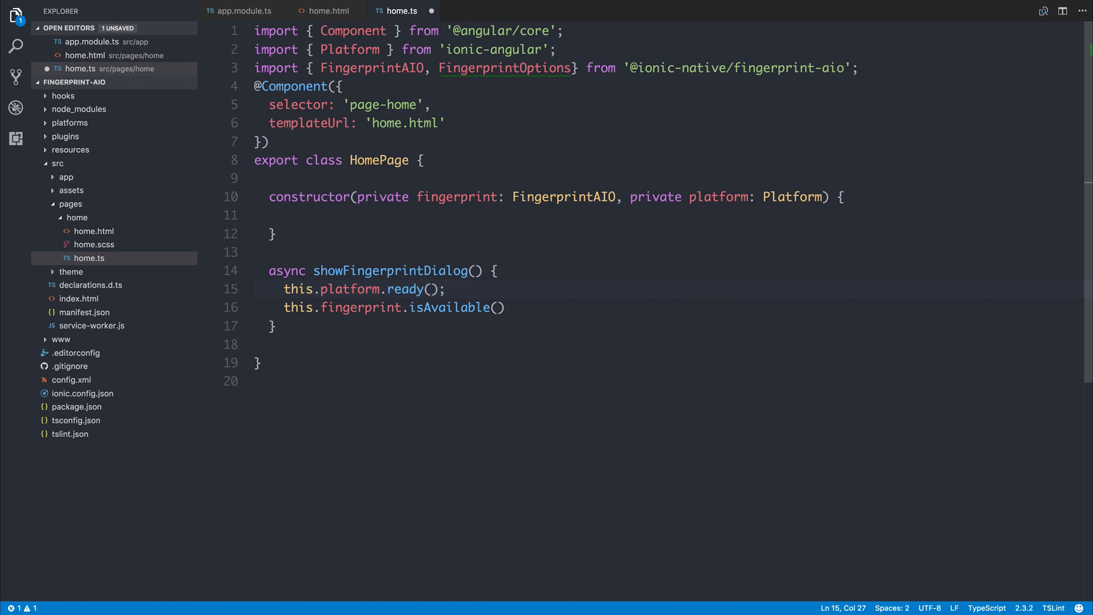
{"action": "type", "text": "await"}
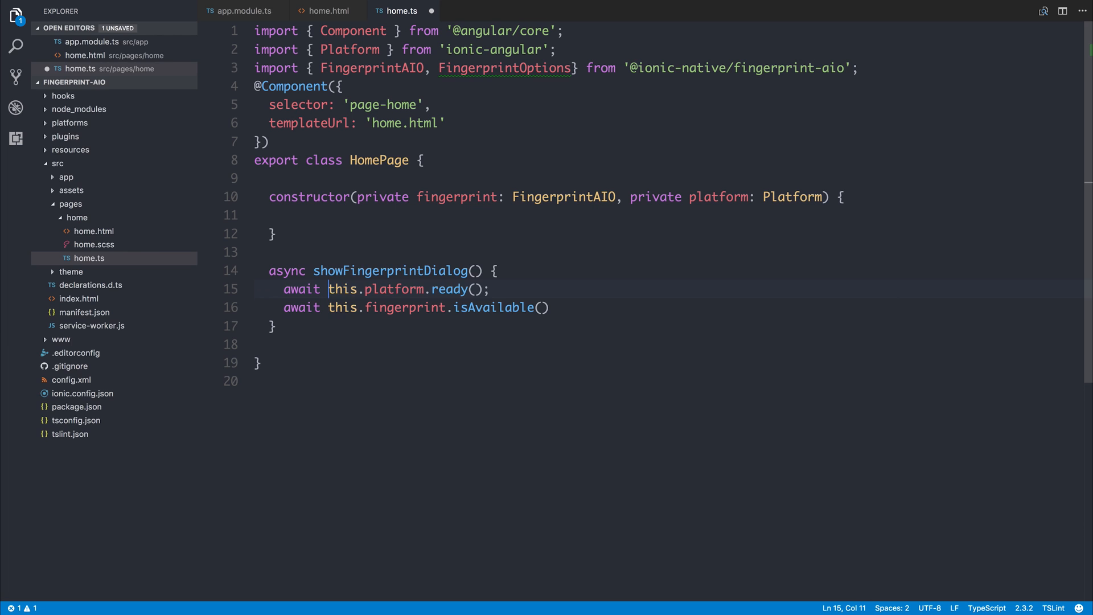
{"action": "type", "text": "try{"}
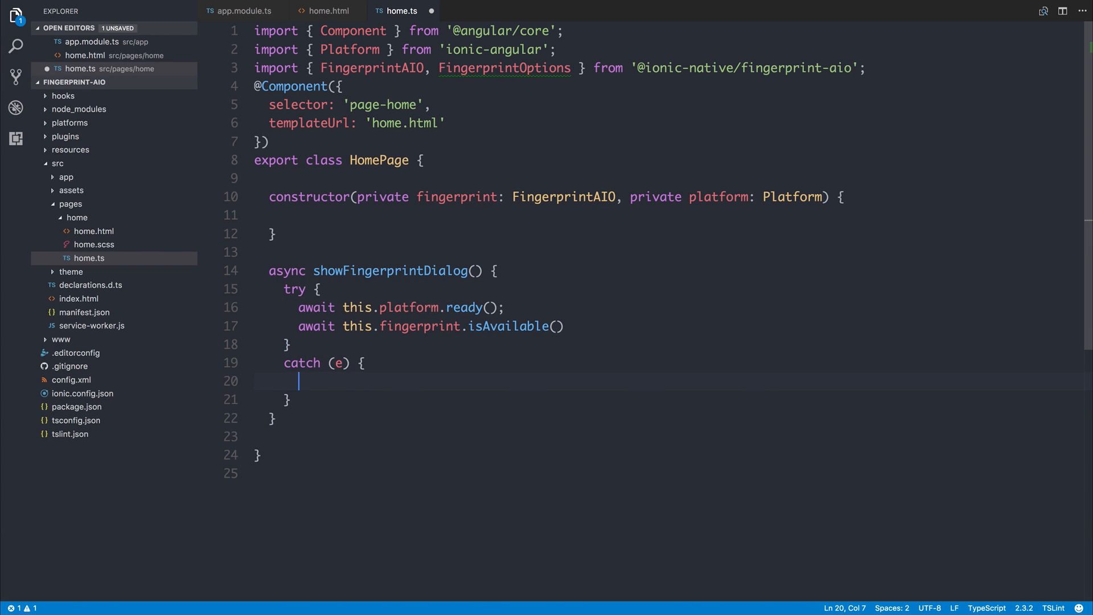
{"action": "type", "text": "console.error(e);"}
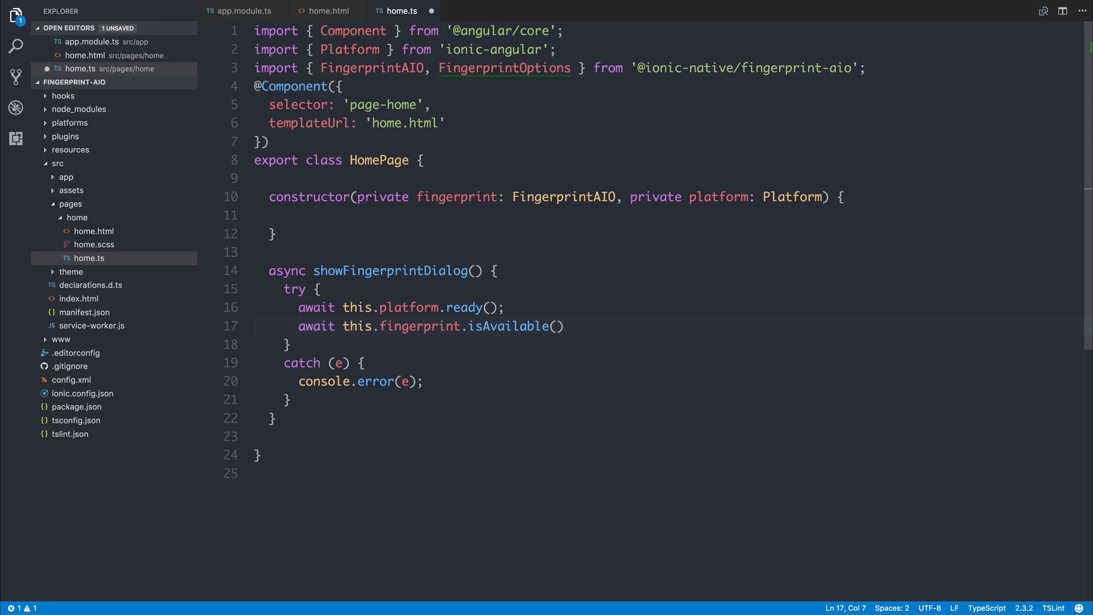
Store await this.fingerprint.isAvailable() in const available and console.log it
{"action": "type", "text": "const availab"}
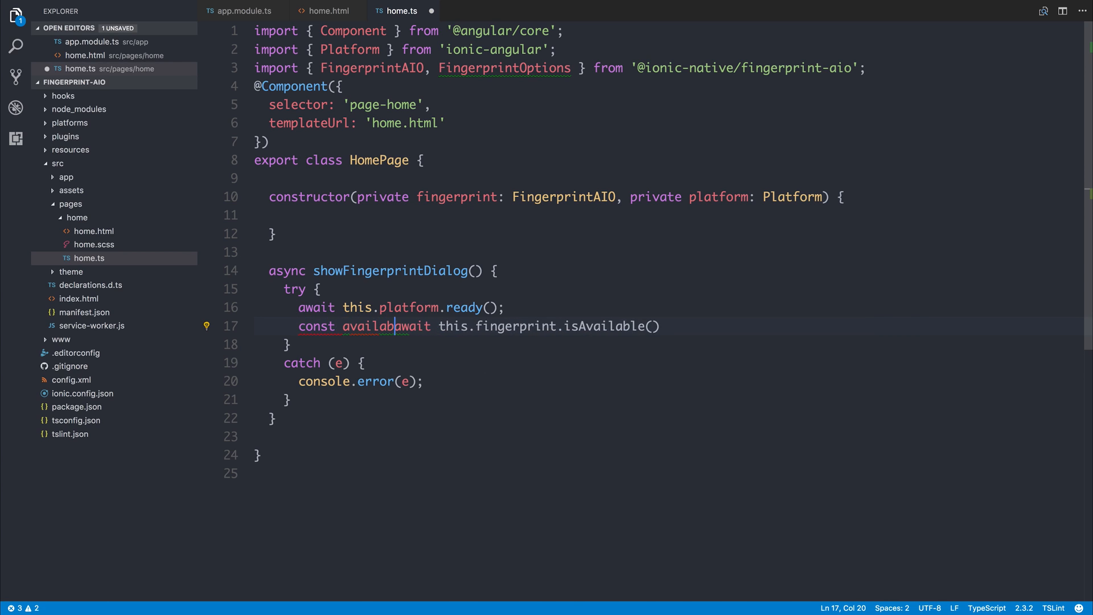
{"action": "type", "text": "="}
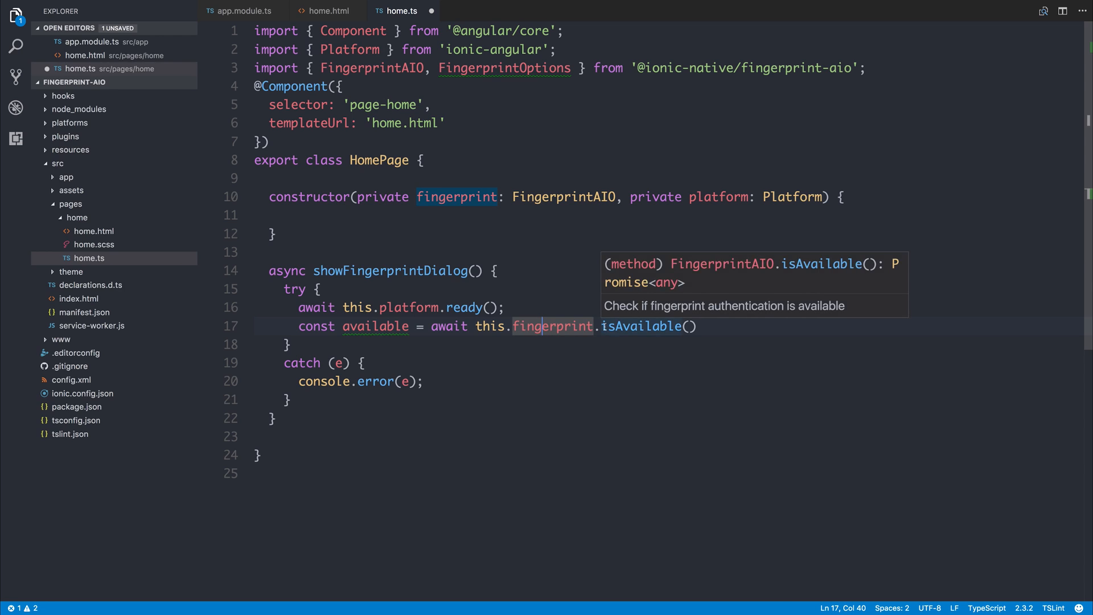
{"action": "double_click", "coordinate": [642, 326]}
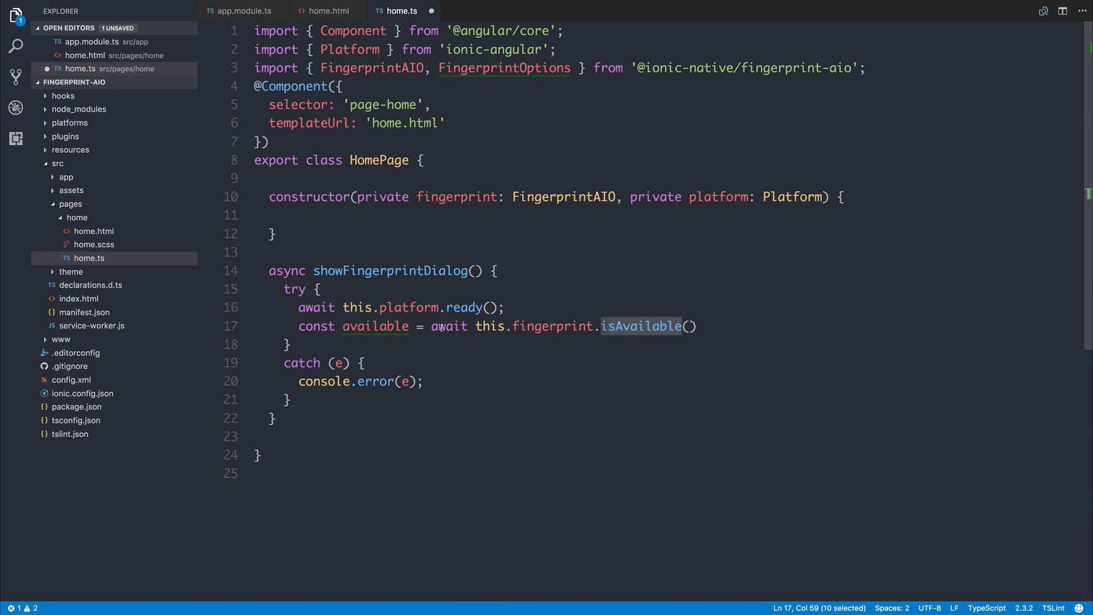
{"action": "type", "text": "c"}
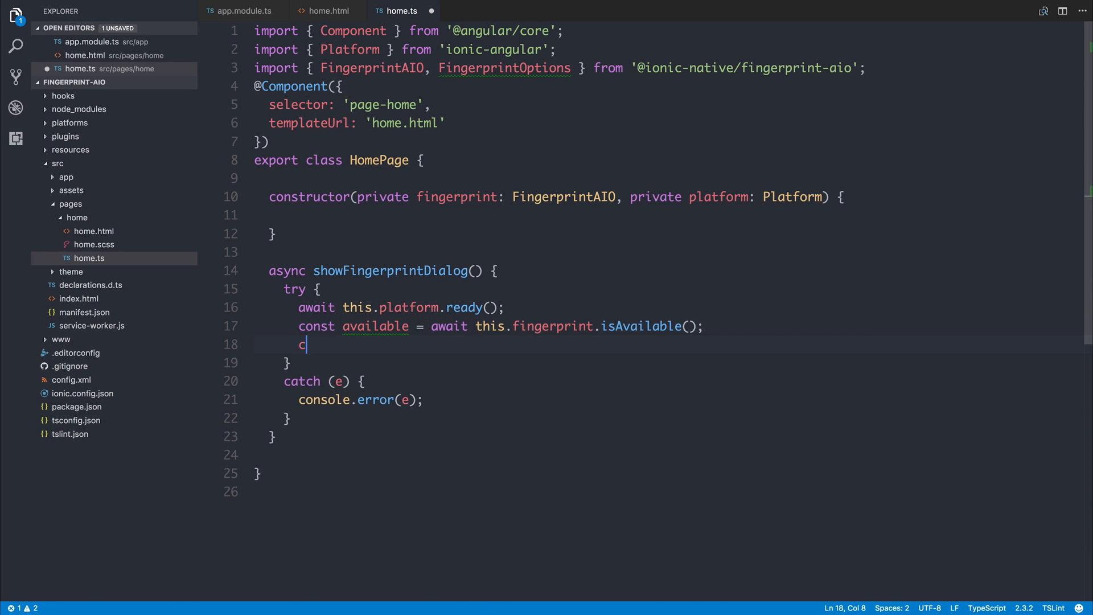
{"action": "type", "text": "onsole.log(a"}
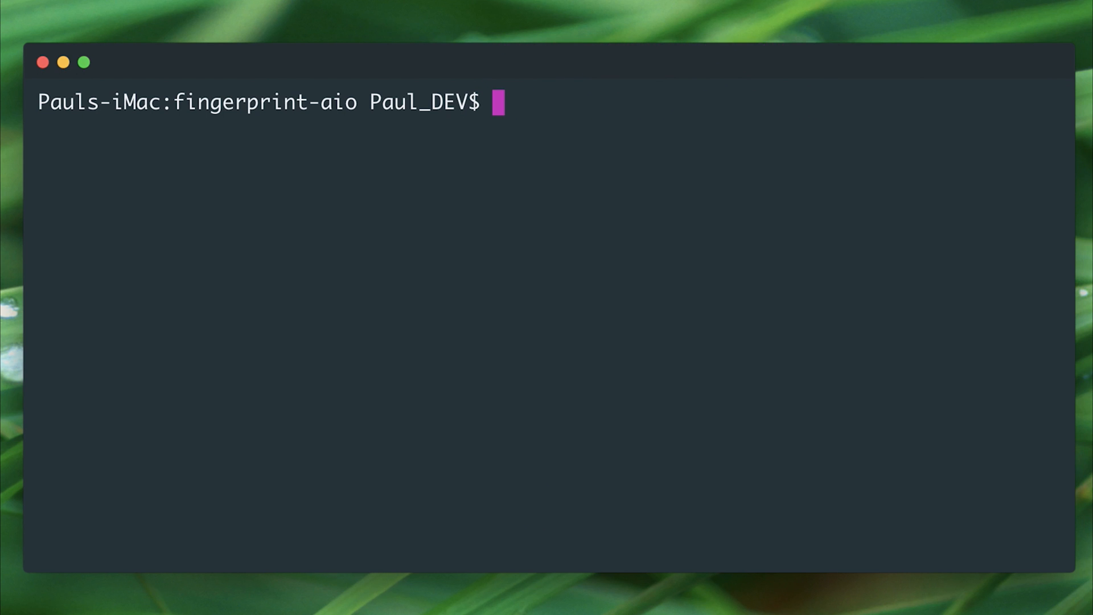
Launch 'ionic run android' from the fingerprint-aio project folder
{"action": "type", "text": "ionic run android -"}
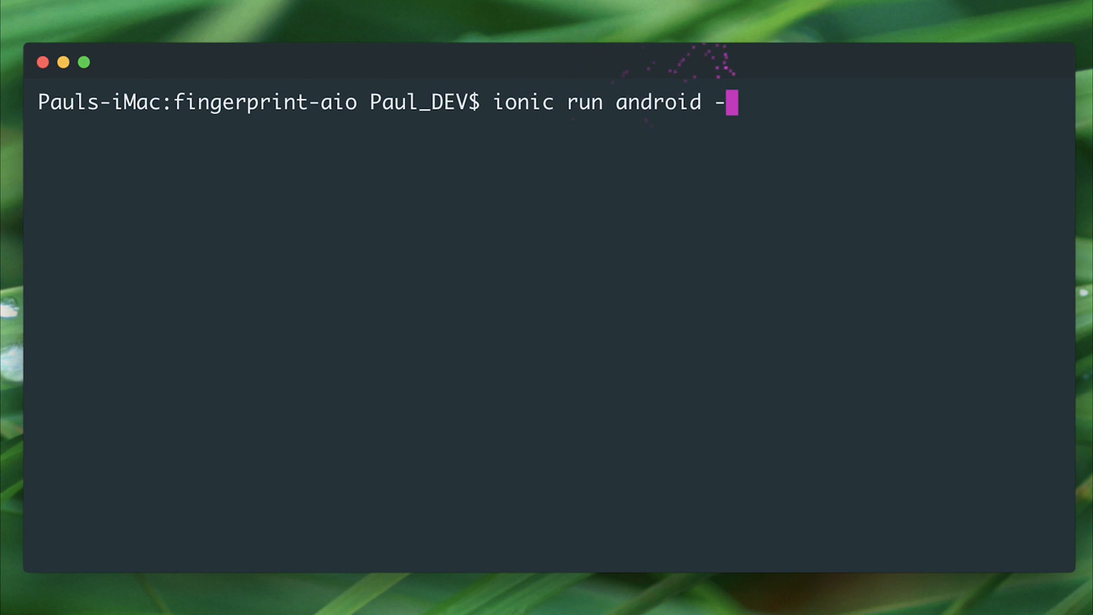
{"action": "key", "text": "Return"}
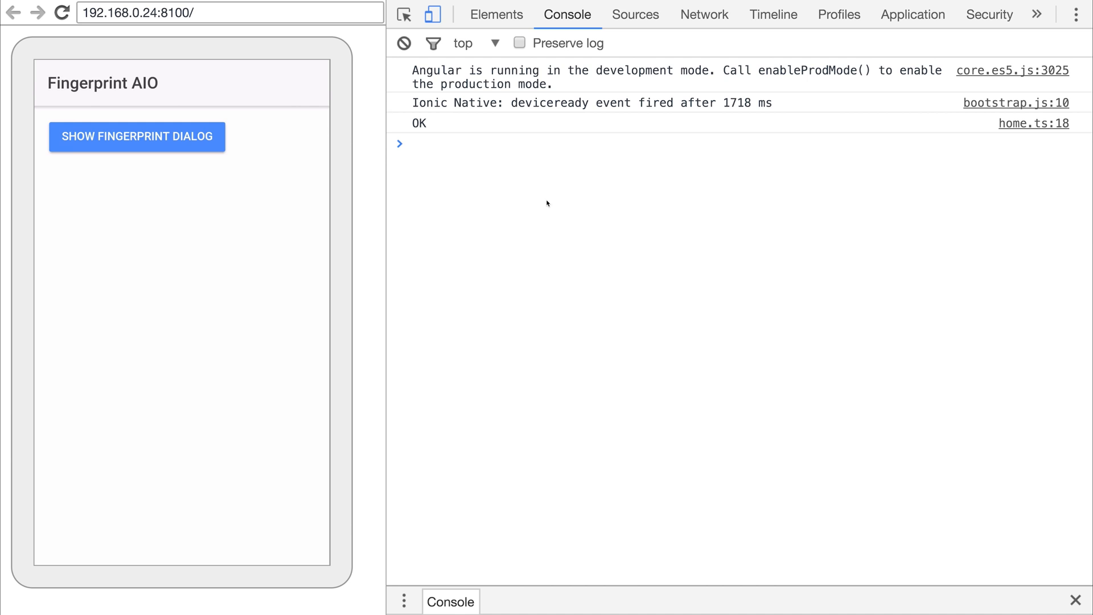
{"action": "mouse_move", "coordinate": [998, 117]}
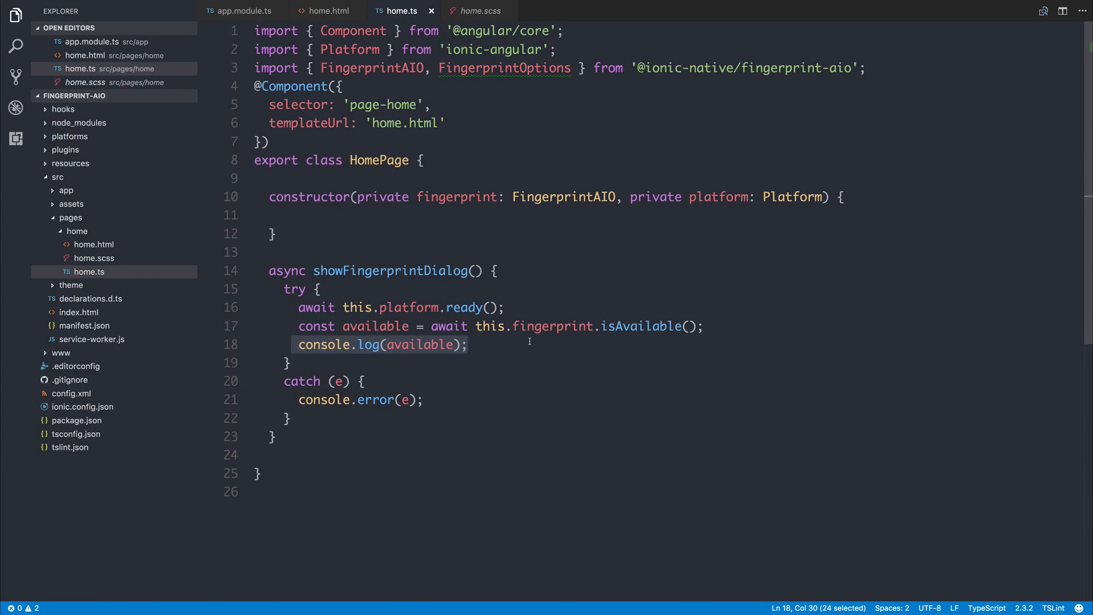
Call this.fingerprint.show() when available is OK and declare fingerprintOptions: FingerprintOptions
{"action": "type", "text": "if(available === \"OK\"){"}
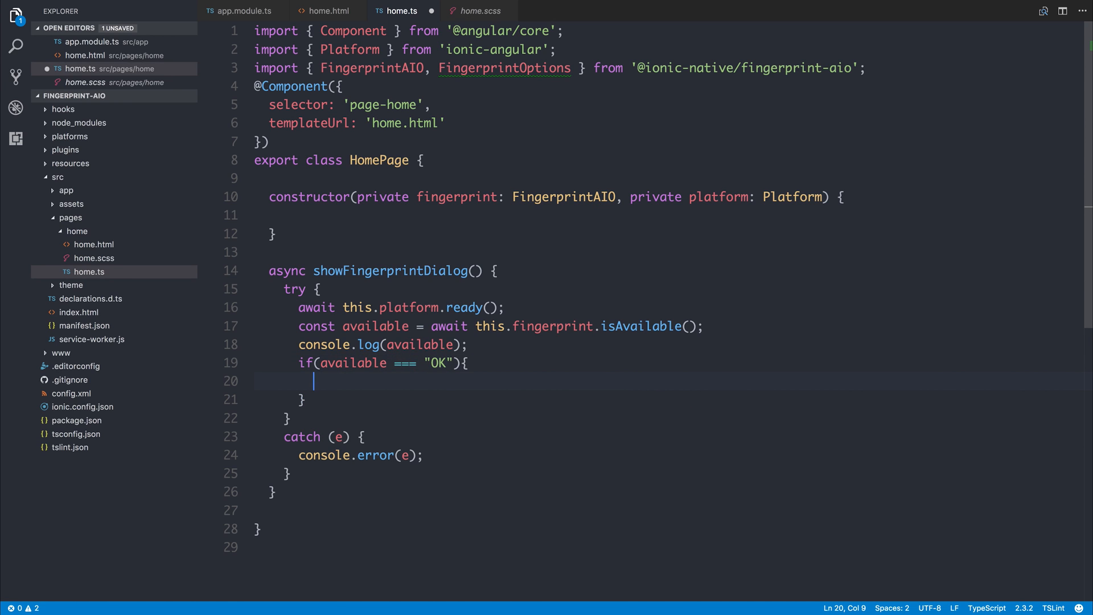
{"action": "type", "text": "this.fingerprint.show("}
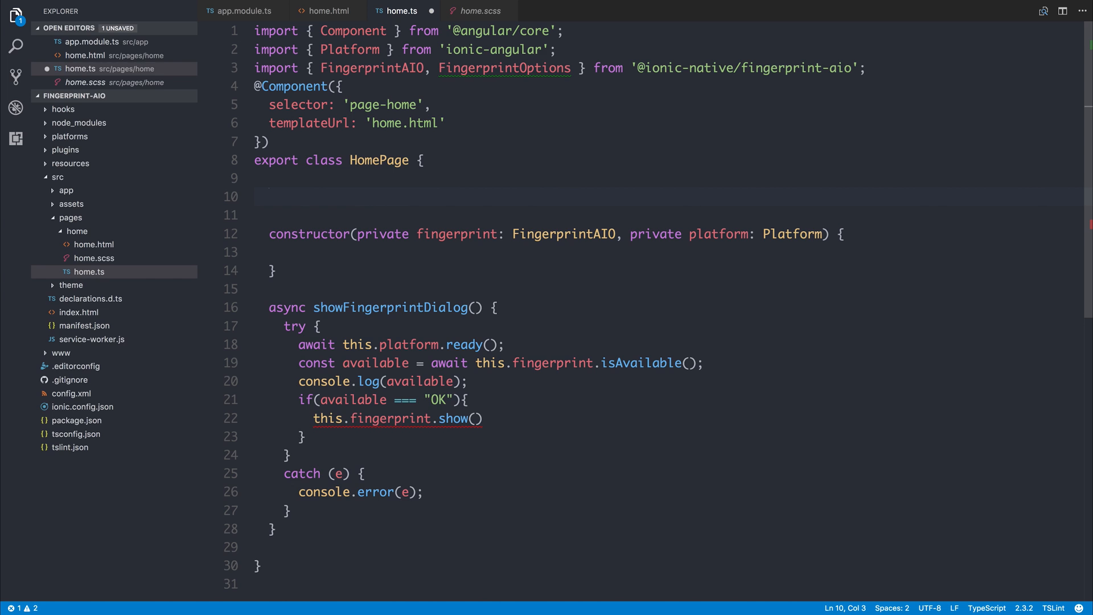
{"action": "type", "text": "fingerprintOptions:"}
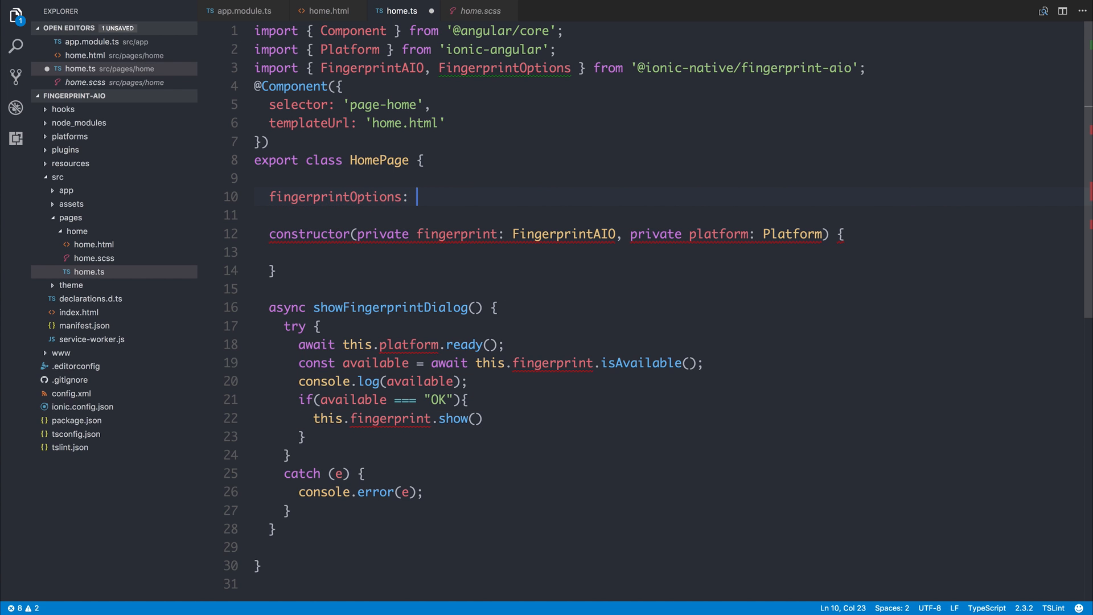
{"action": "type", "text": "FingerprintOptions"}
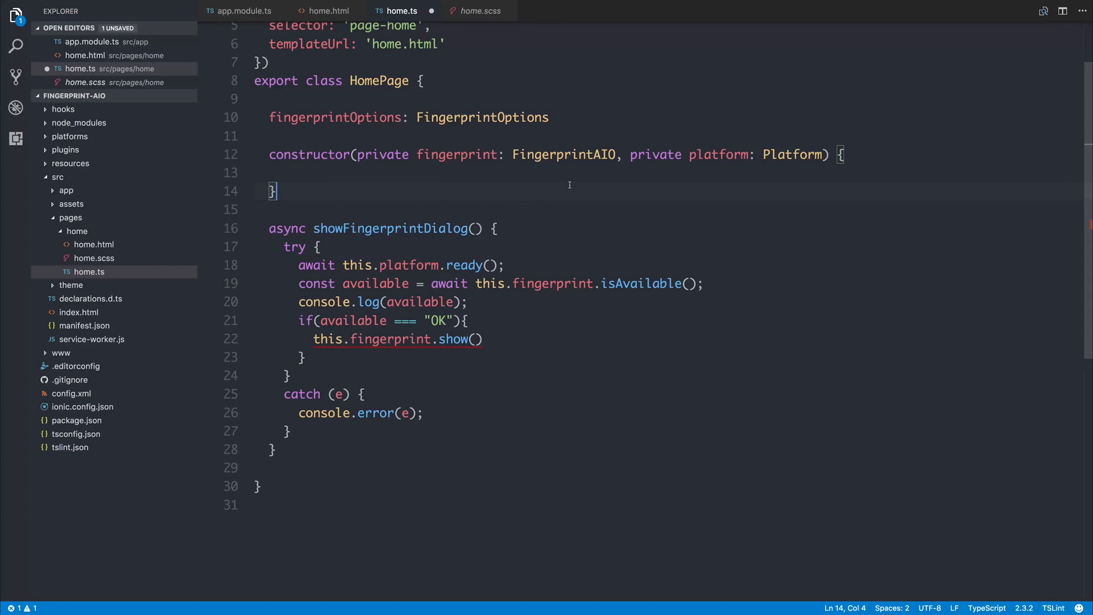
{"action": "type", "text": "this.fingerprintOptions"}
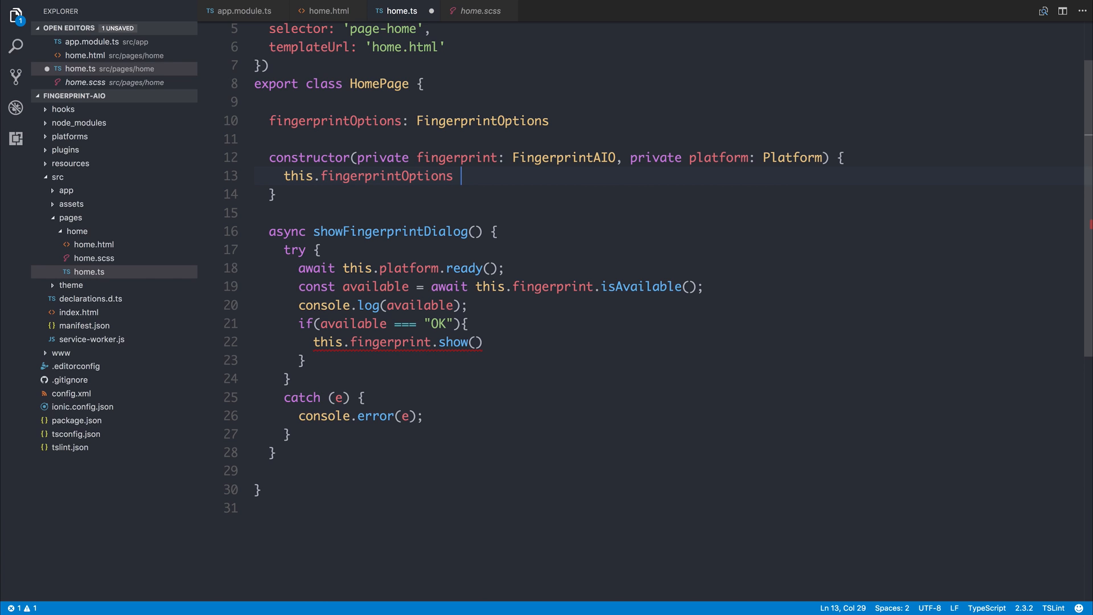
{"action": "key", "text": "Backspace"}
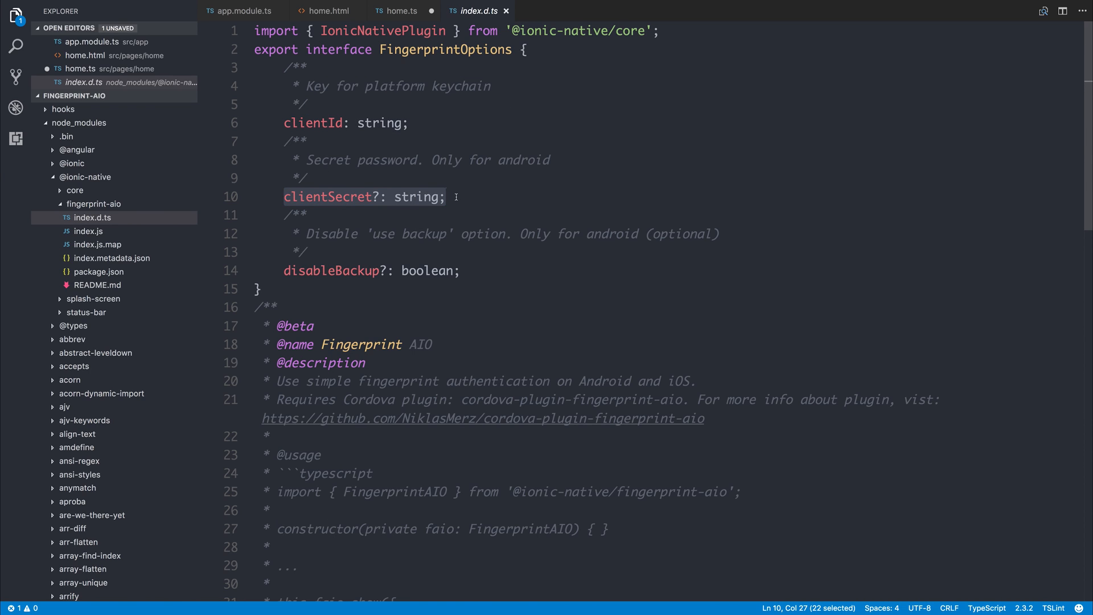
{"action": "mouse_move", "coordinate": [433, 161]}
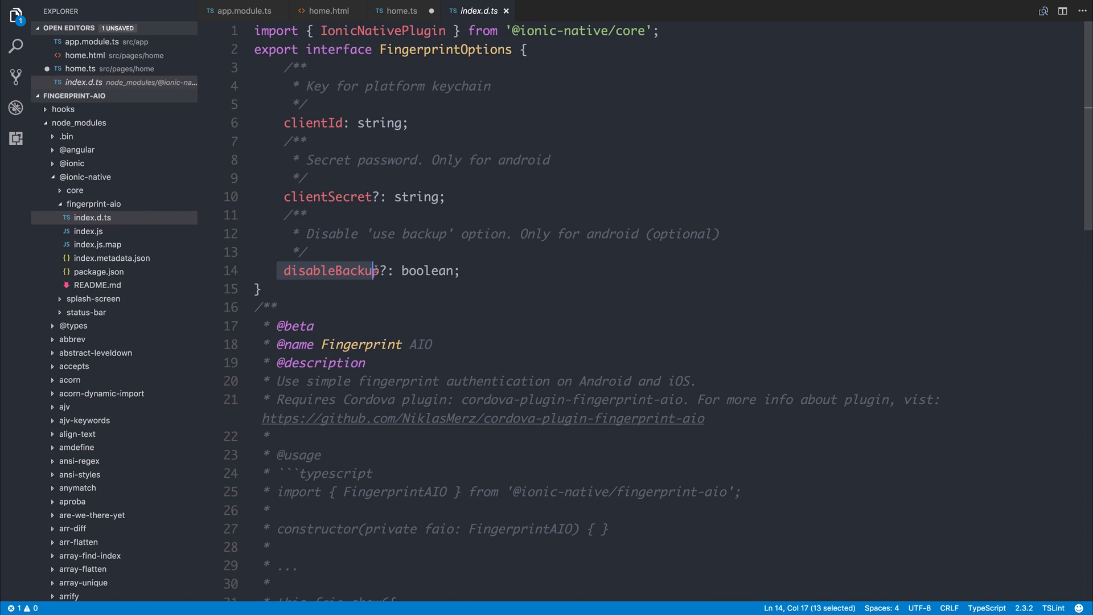
Review the Android-only disableBackup note in index.d.ts and return to home.ts
{"action": "left_click", "coordinate": [522, 233]}
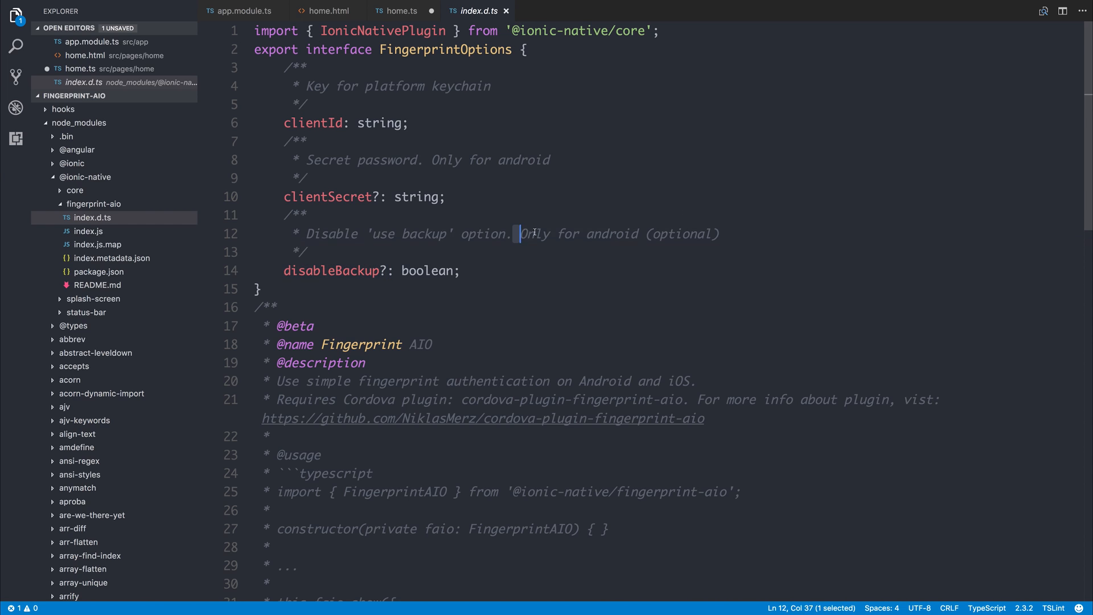
{"action": "left_click", "coordinate": [401, 10]}
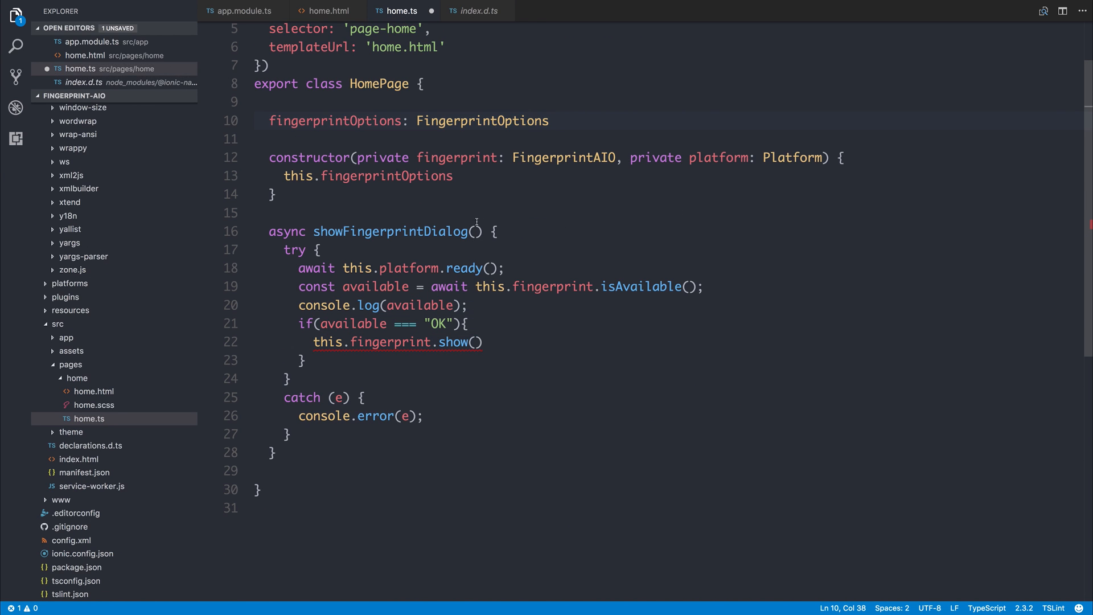
{"action": "type", "text": "= {"}
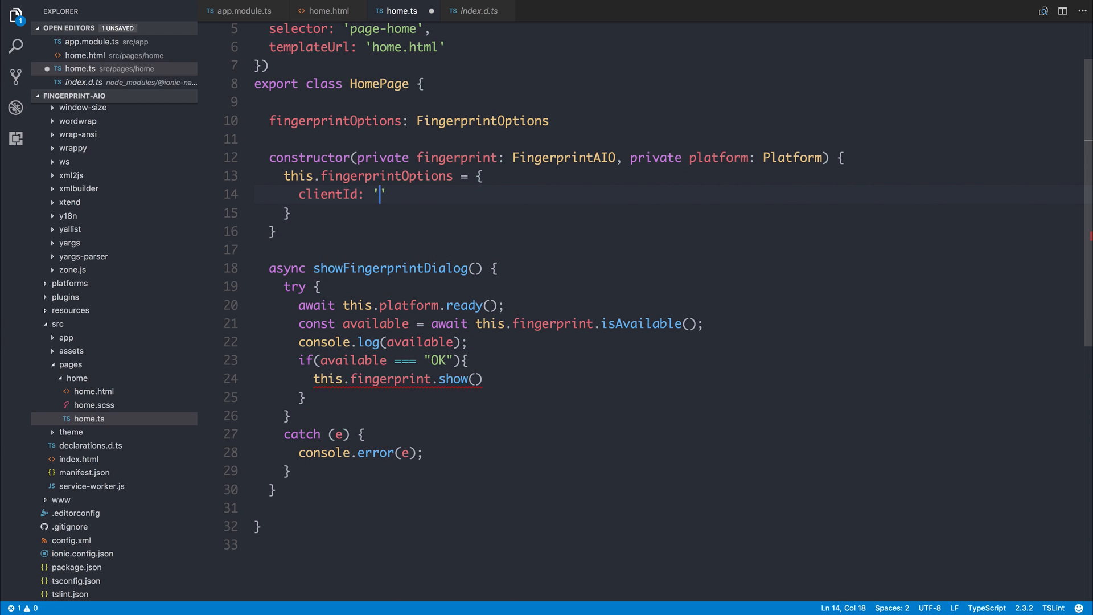
{"action": "type", "text": "fingerprint-demo"}
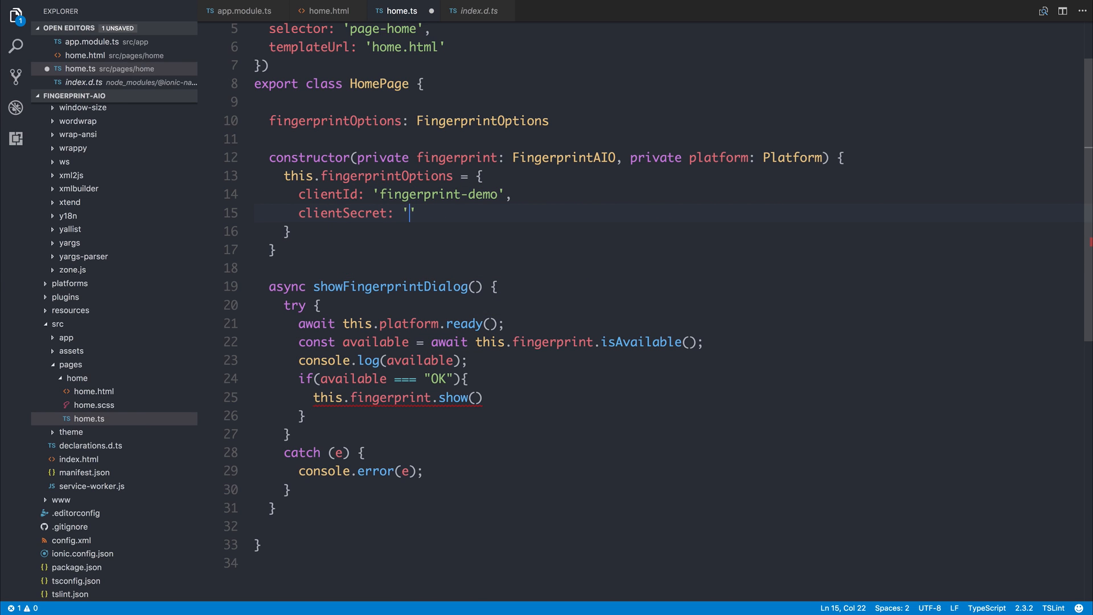
{"action": "type", "text": "password"}
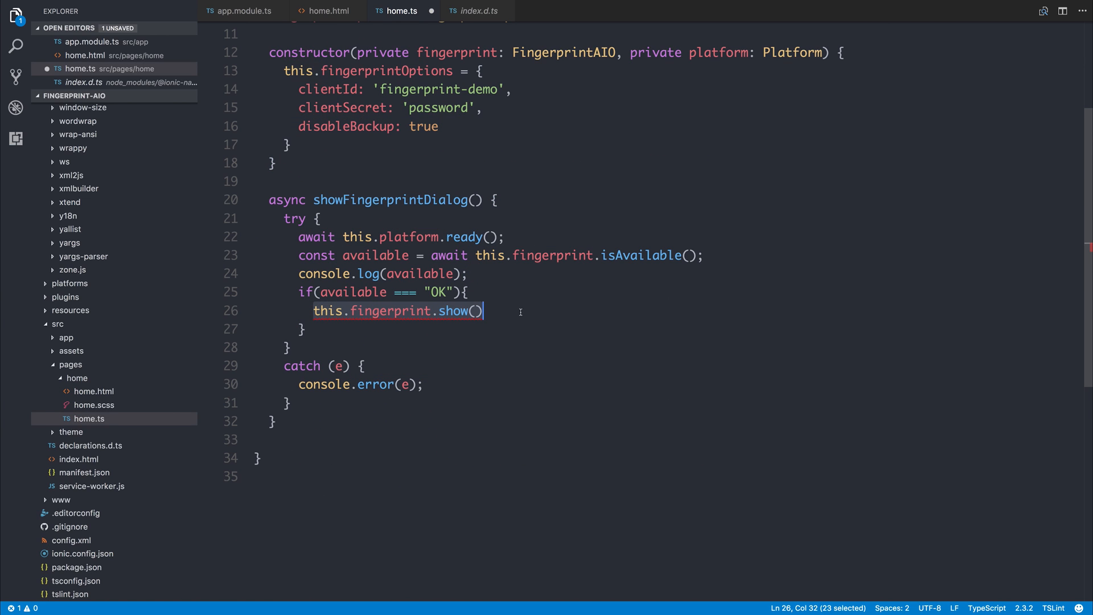
Pass this.fingerprintOptions to show() and await its return into const result
{"action": "left_click", "coordinate": [474, 310]}
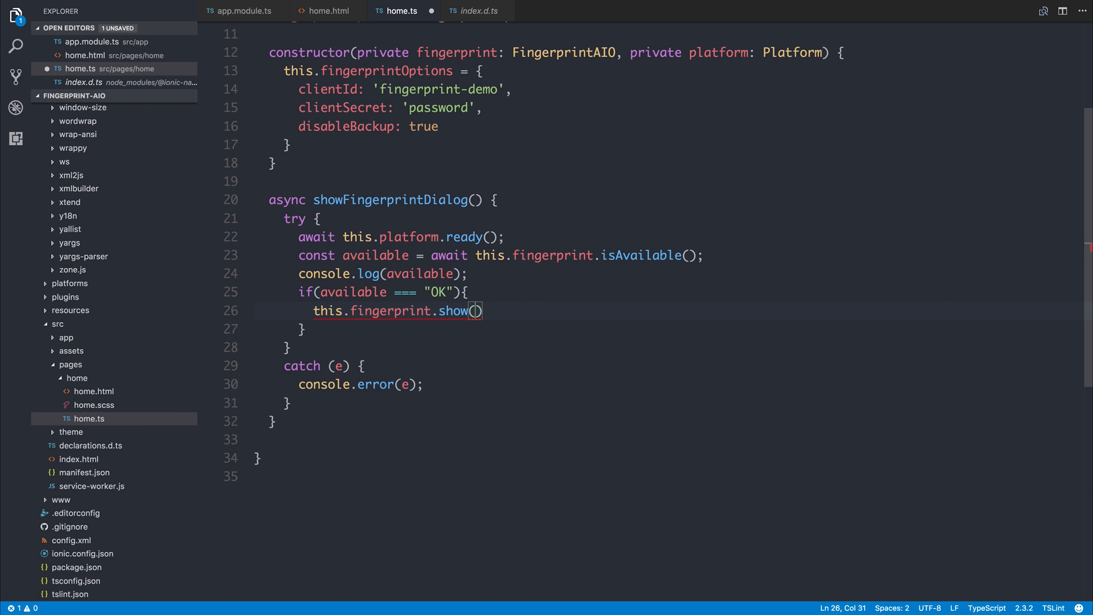
{"action": "type", "text": "this.fingerprintOptions"}
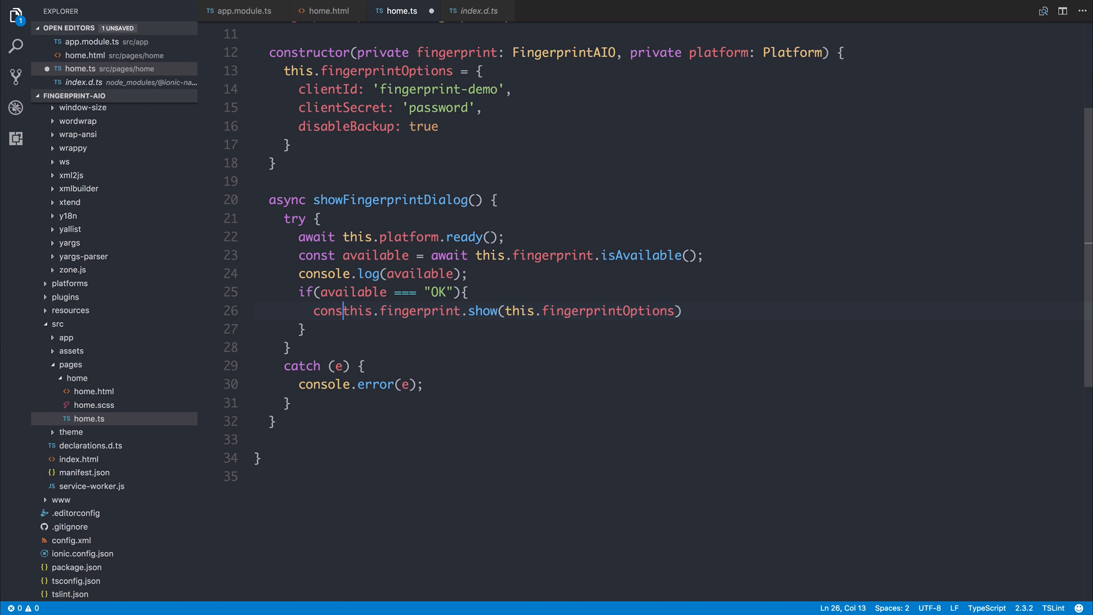
{"action": "type", "text": "result"}
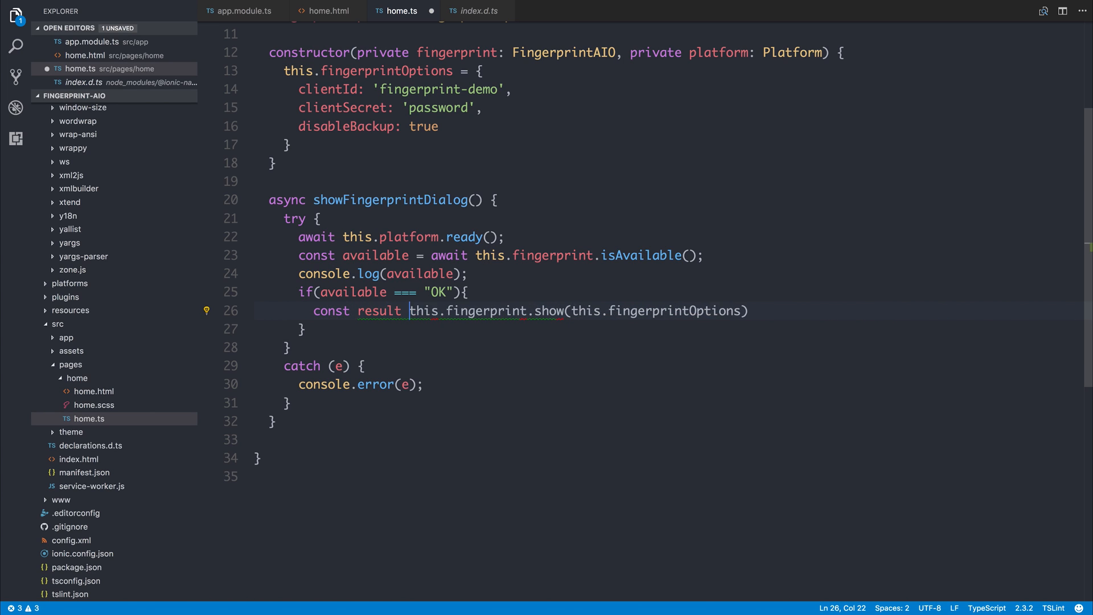
{"action": "type", "text": "= a"}
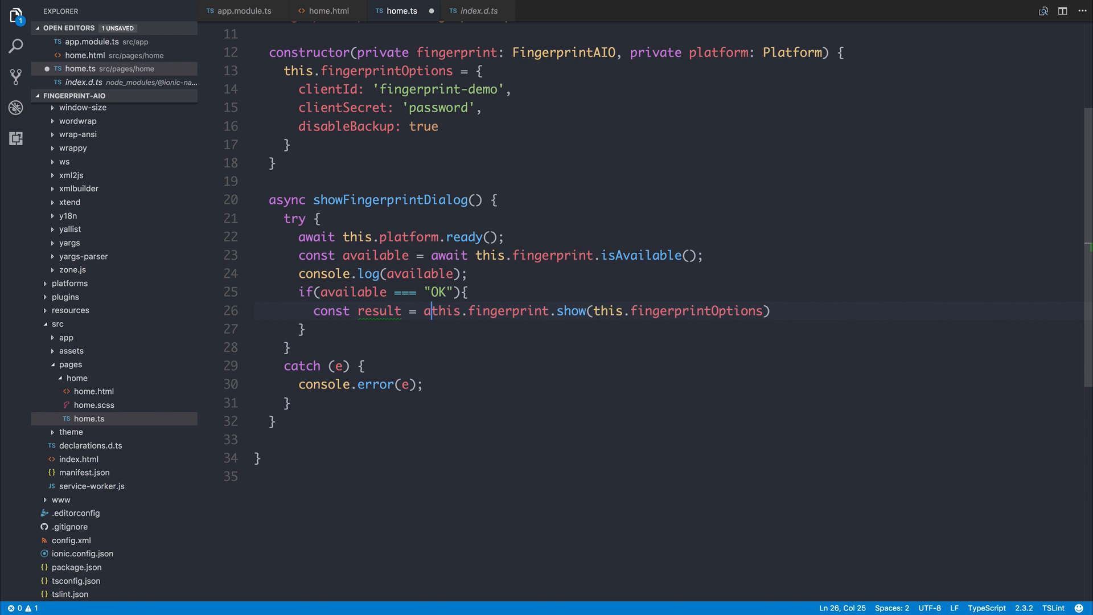
{"action": "type", "text": "await"}
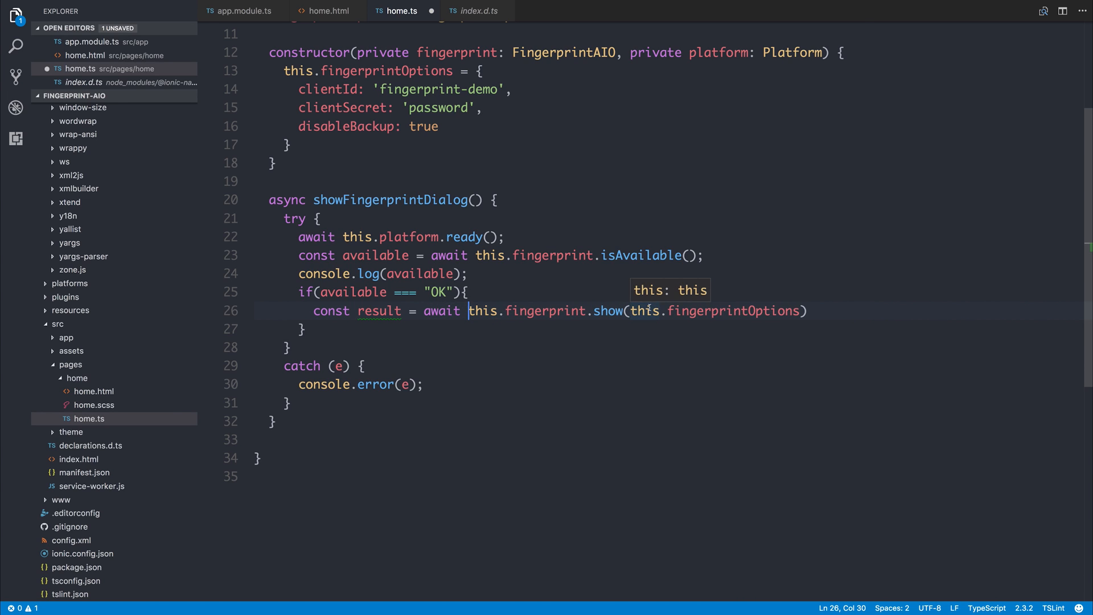
{"action": "type", "text": "co"}
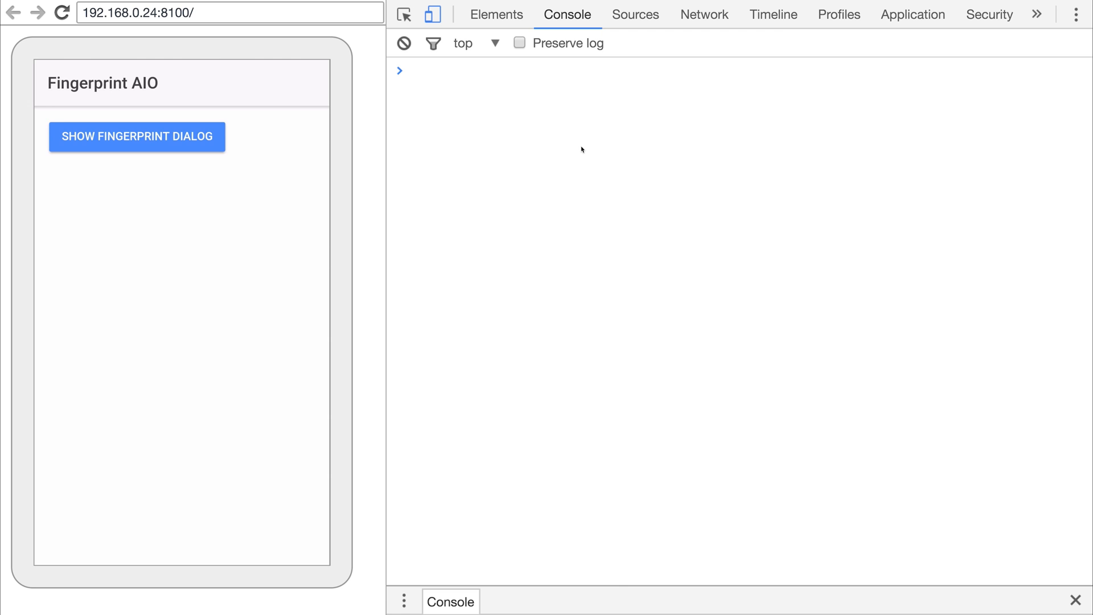
Cancel the fingerprint dialog, expand the Cancelled error and jump to home.ts:31 in Sources
{"action": "left_click", "coordinate": [137, 137]}
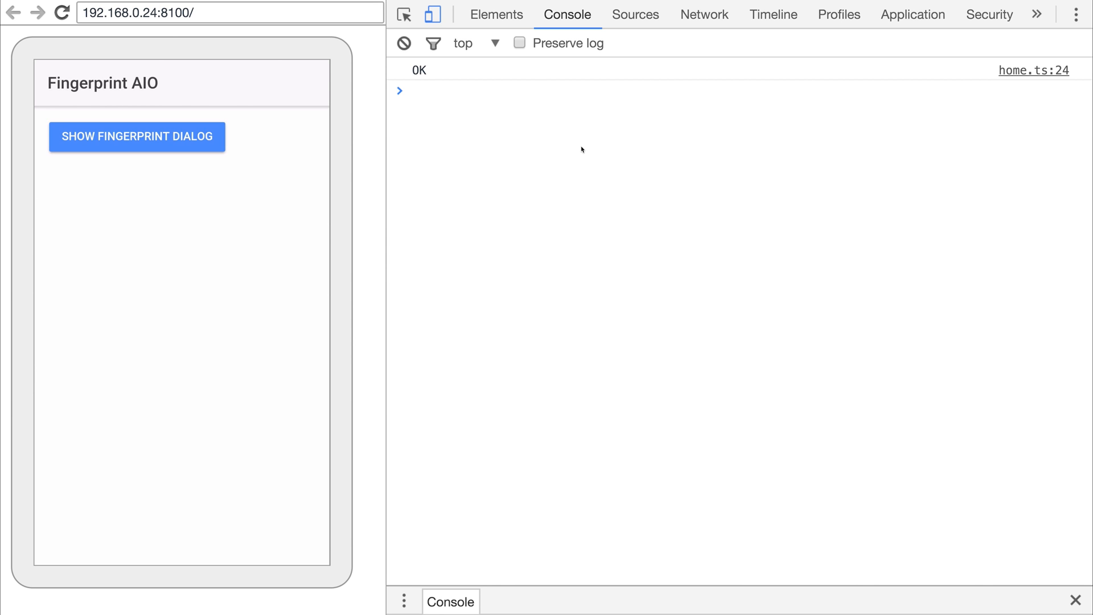
{"action": "left_click", "coordinate": [137, 136]}
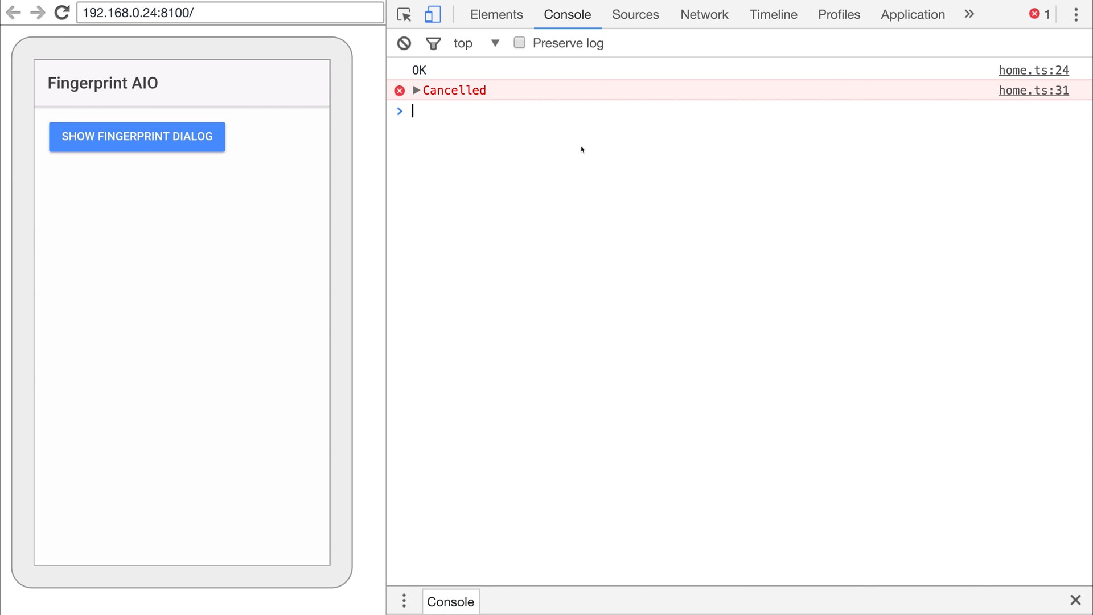
{"action": "left_click", "coordinate": [417, 90]}
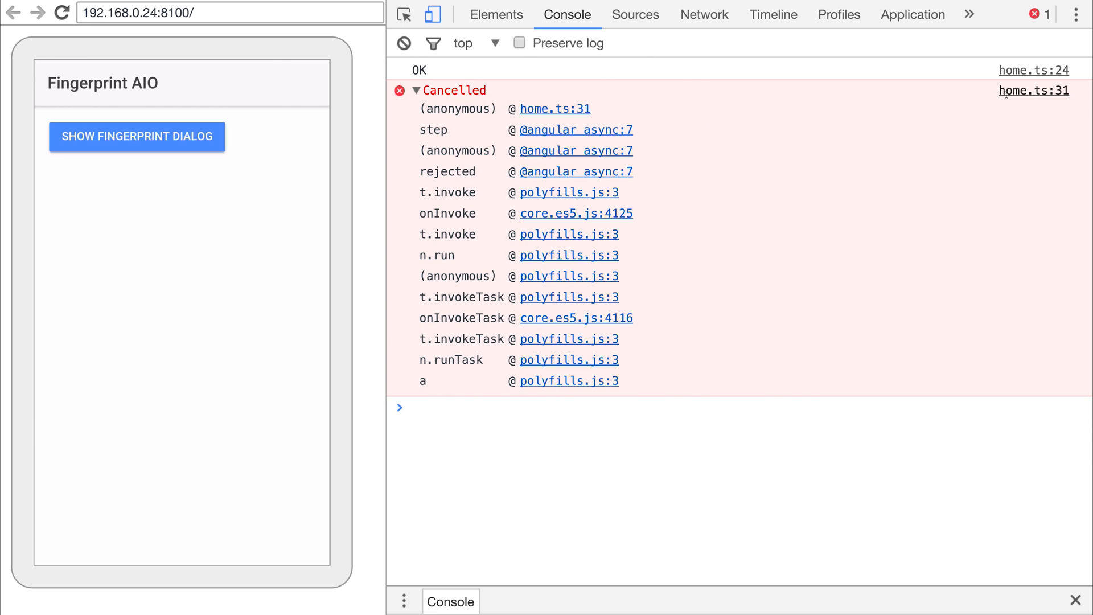
{"action": "left_click", "coordinate": [1034, 89]}
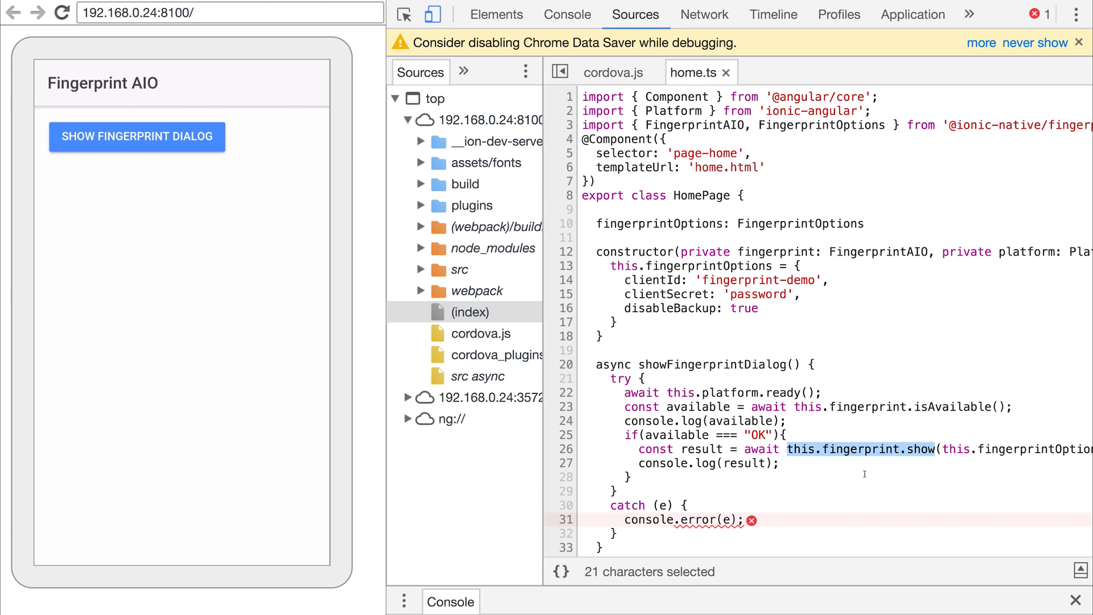
Authenticate in the fingerprint dialog and expand the logged result object with its withFingerprint token
{"action": "left_click", "coordinate": [566, 14]}
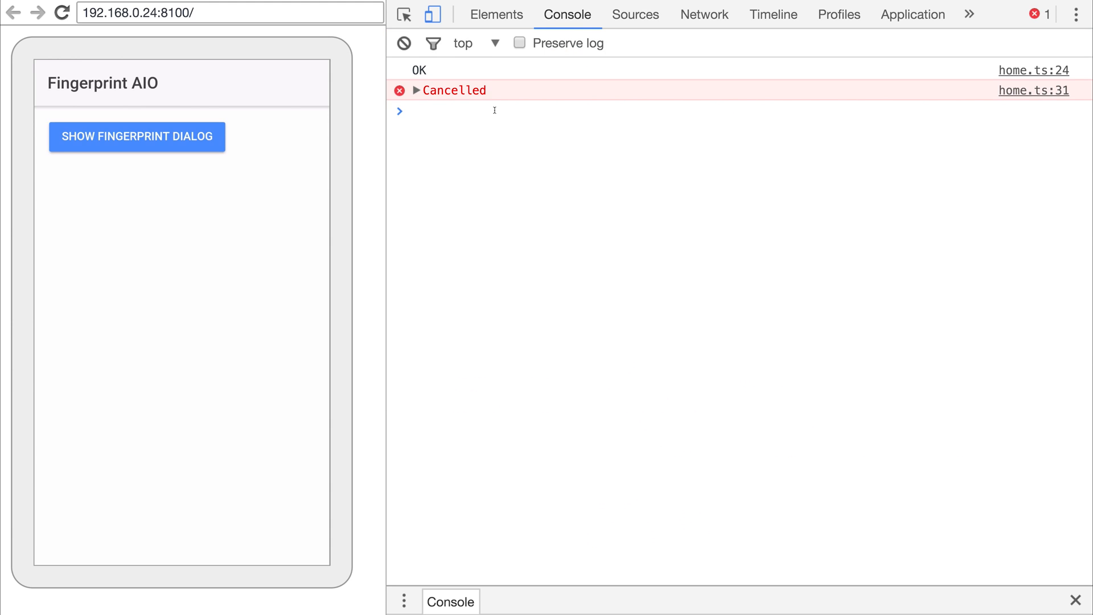
{"action": "left_click", "coordinate": [137, 137]}
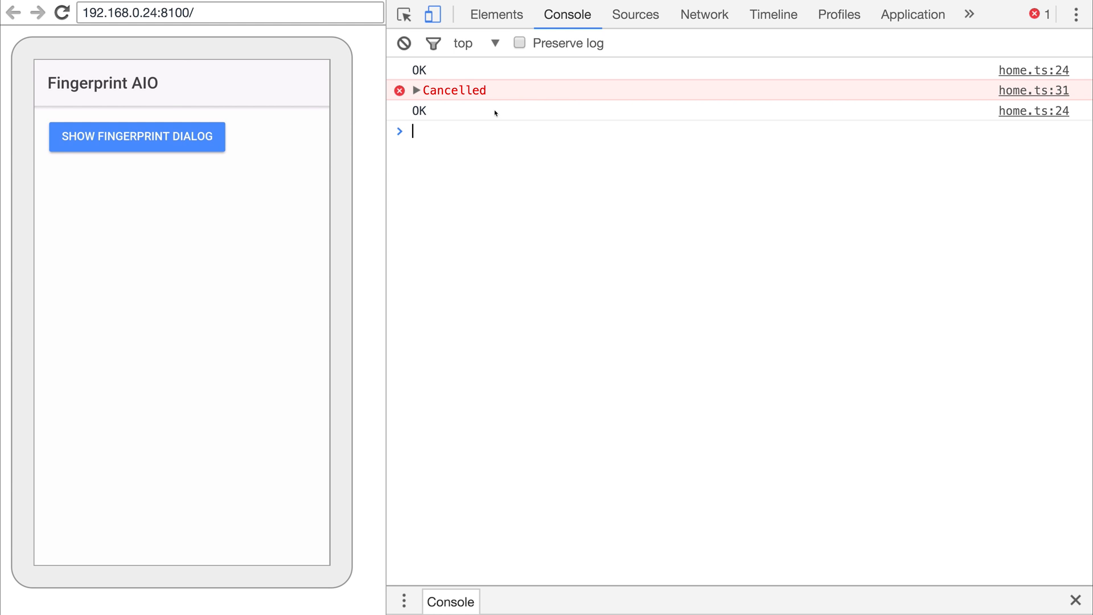
{"action": "left_click", "coordinate": [137, 137]}
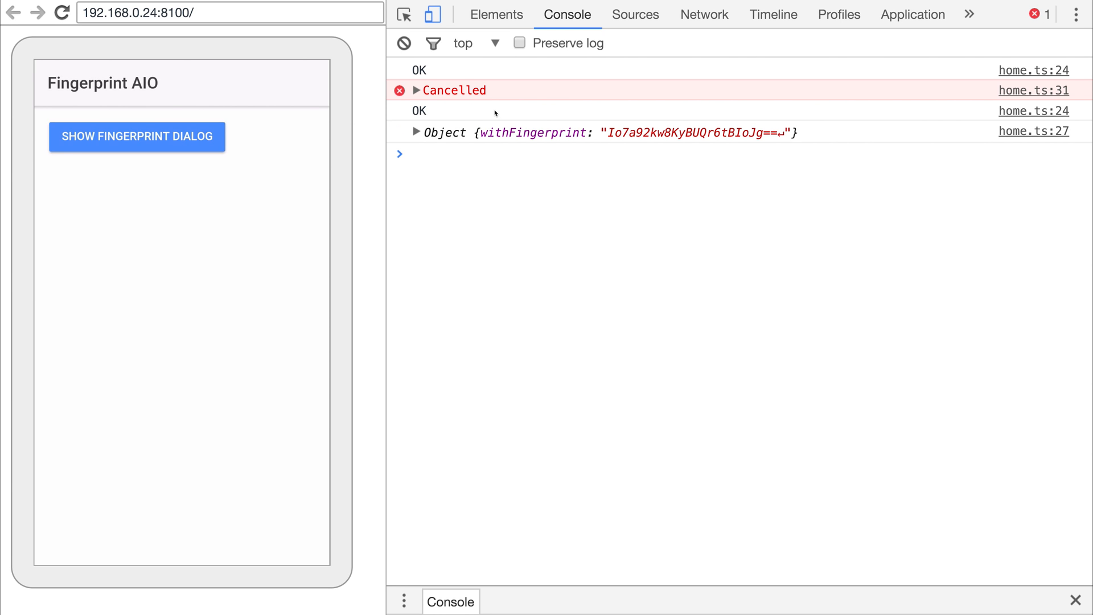
{"action": "left_click", "coordinate": [416, 132]}
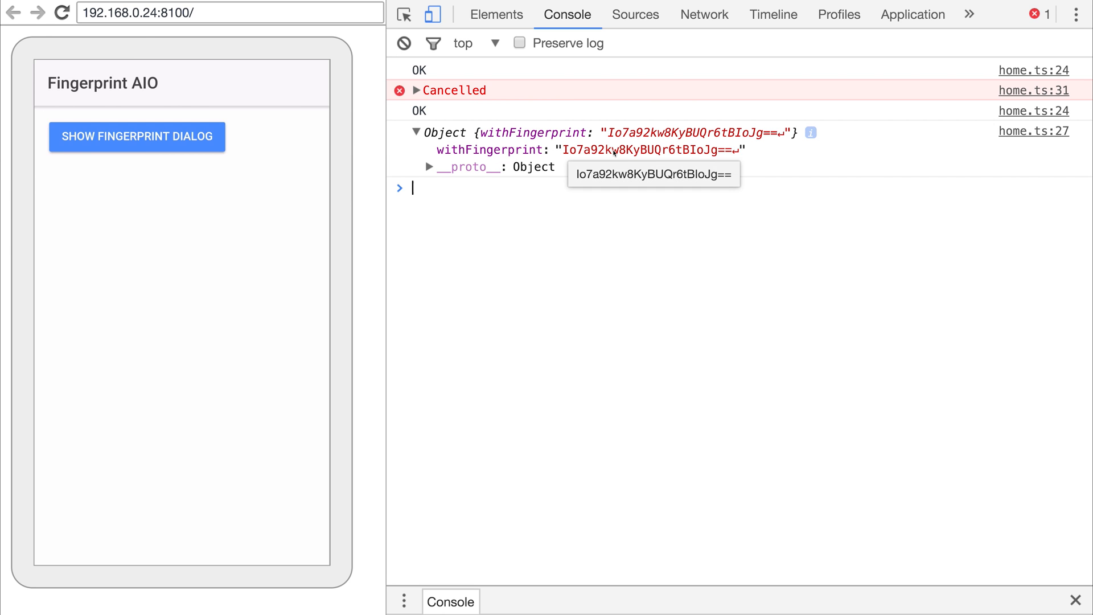